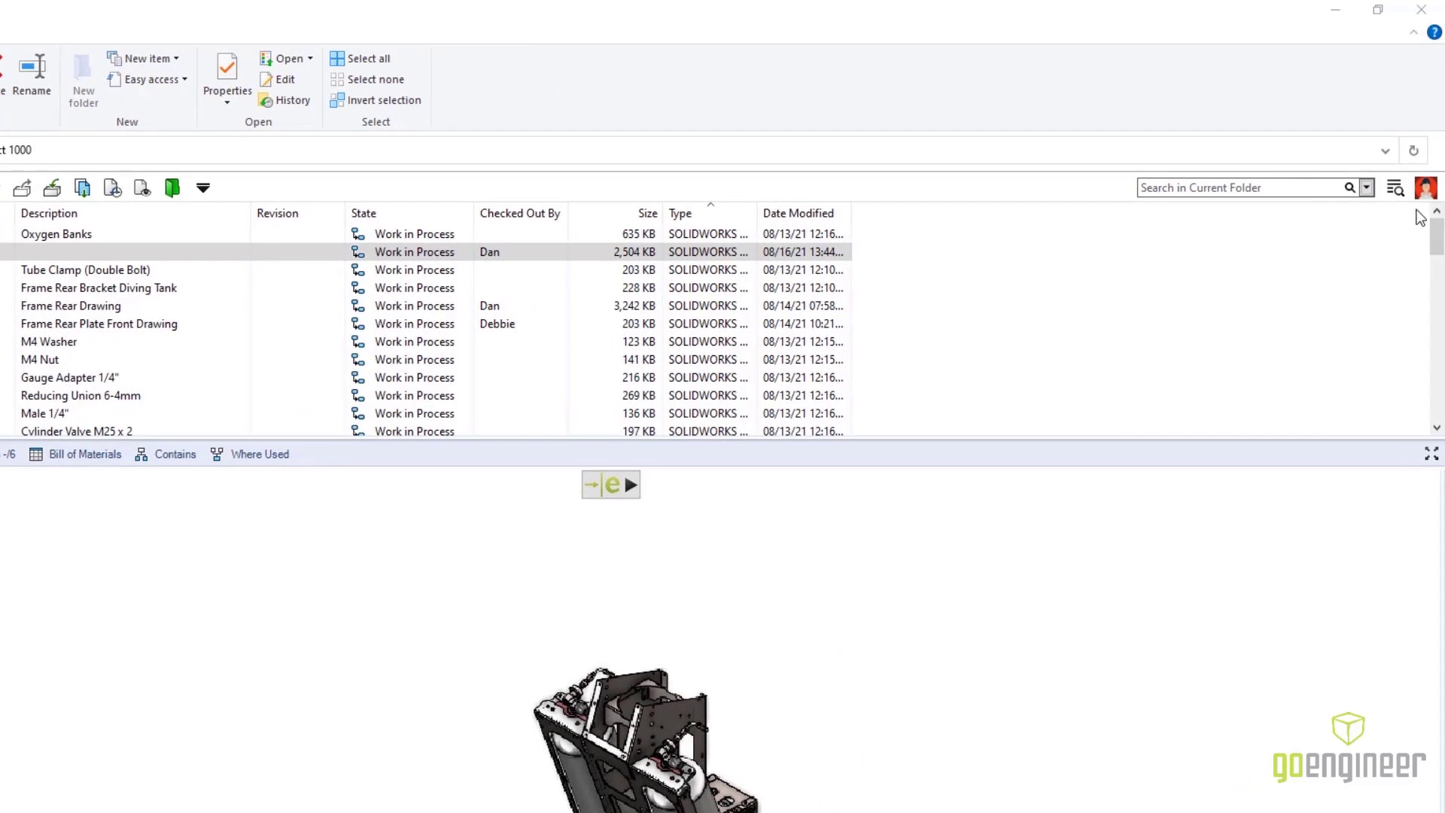
# Load the eDrawings 3D preview of assembly UBW-21161-45313.SLDASM in the vault's Preview pane
pyautogui.click(1426, 188)
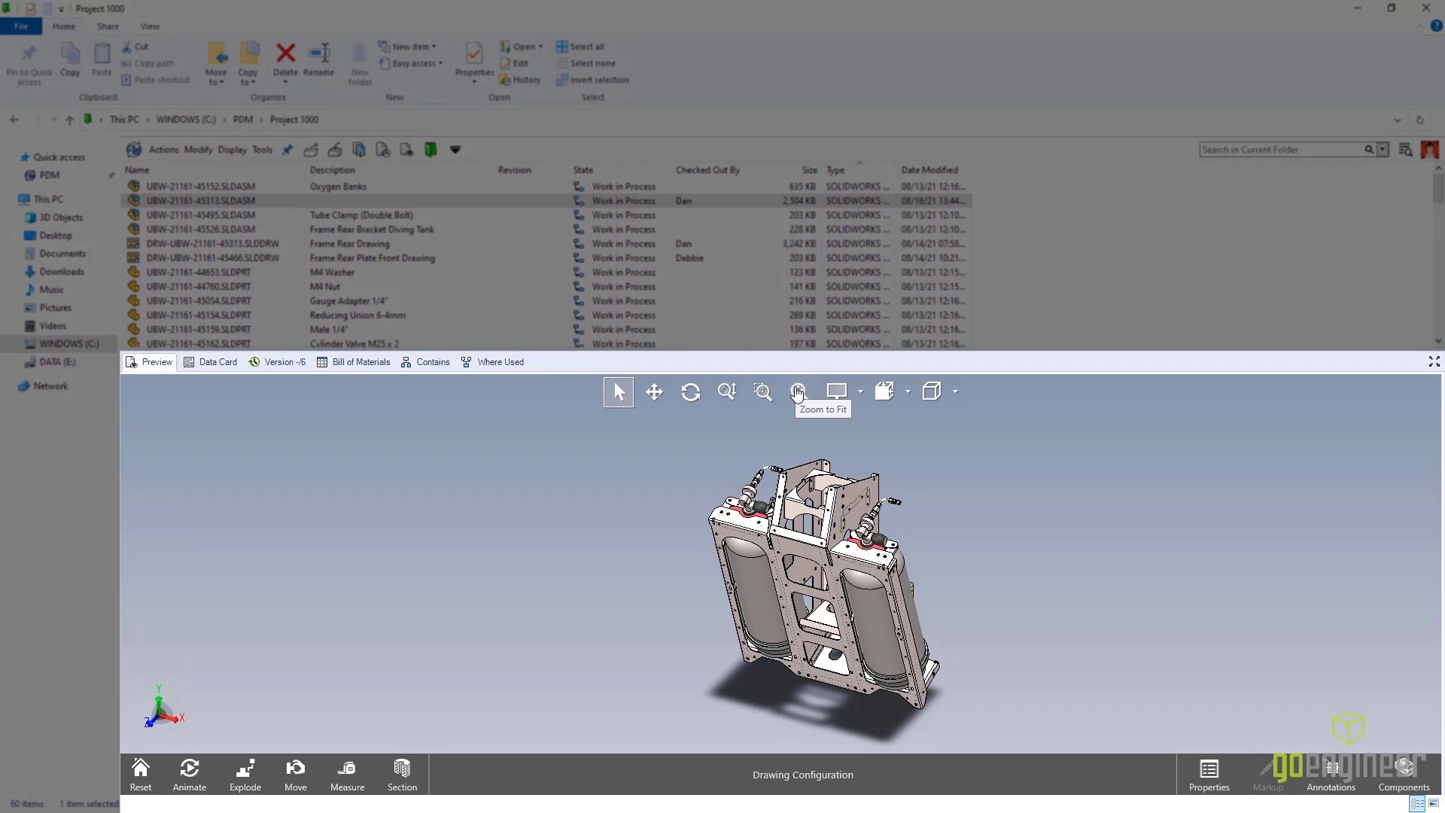
pyautogui.moveTo(347, 771)
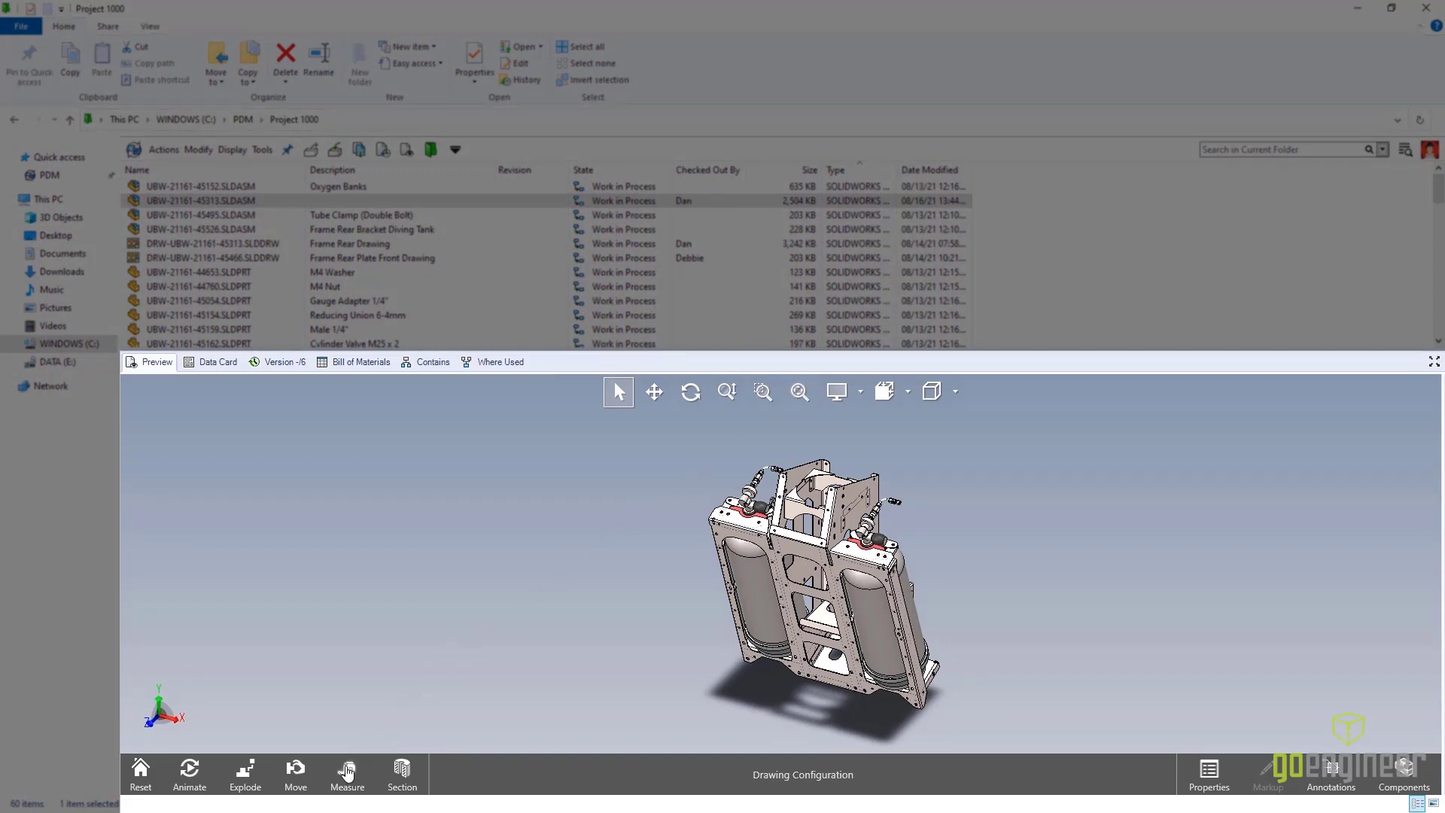
pyautogui.click(347, 773)
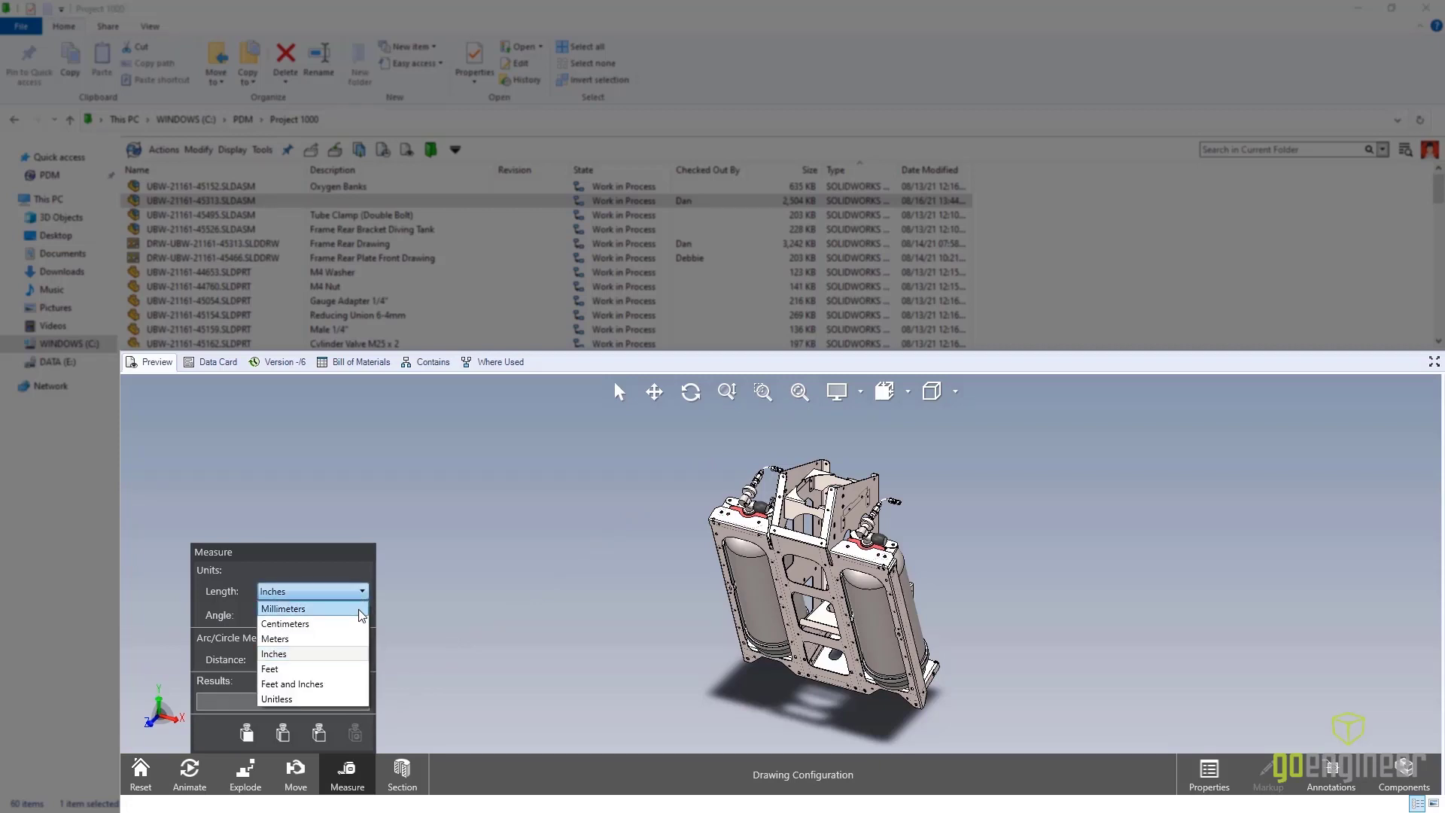
pyautogui.click(283, 608)
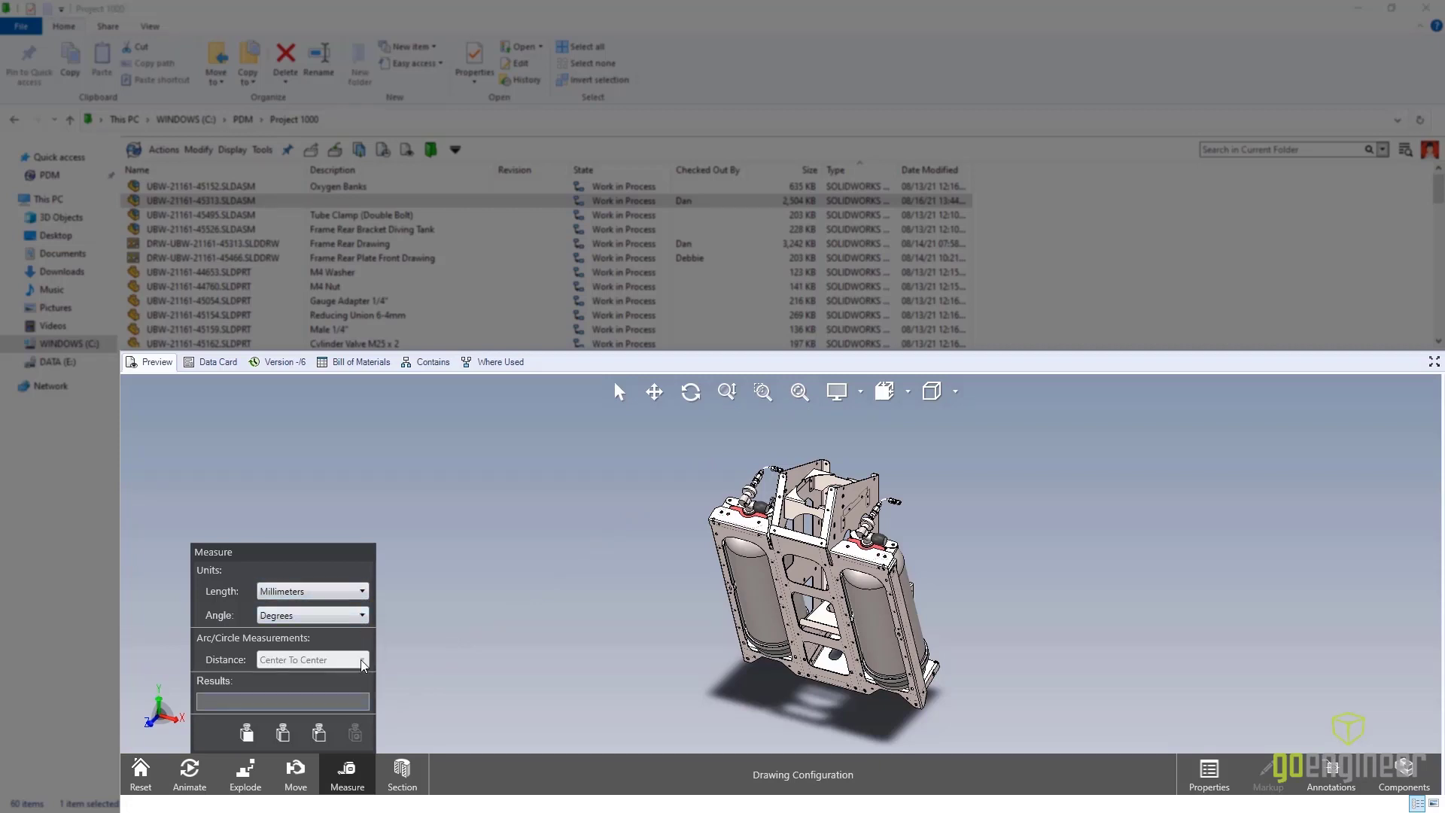
pyautogui.click(617, 392)
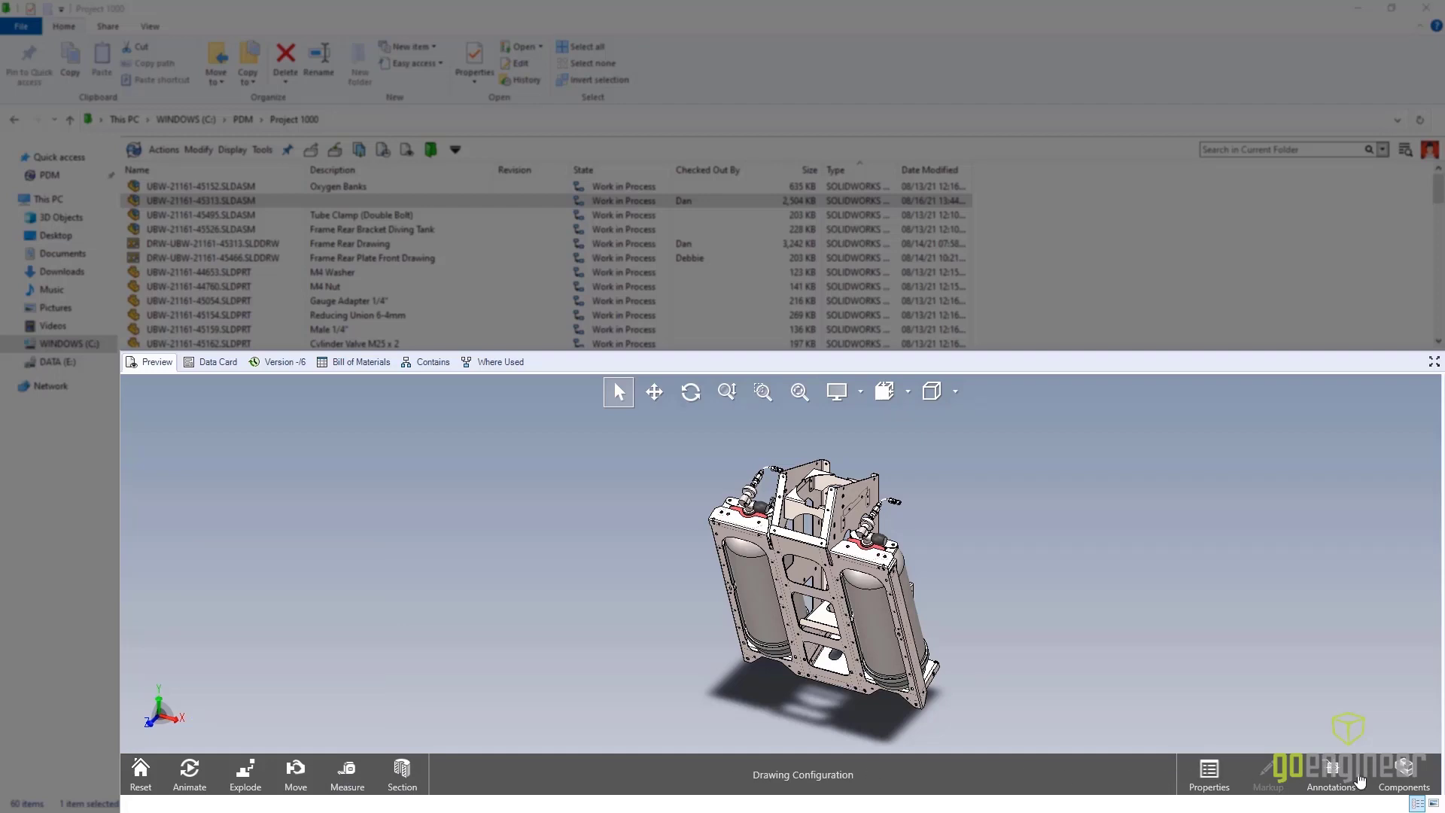
pyautogui.click(1402, 774)
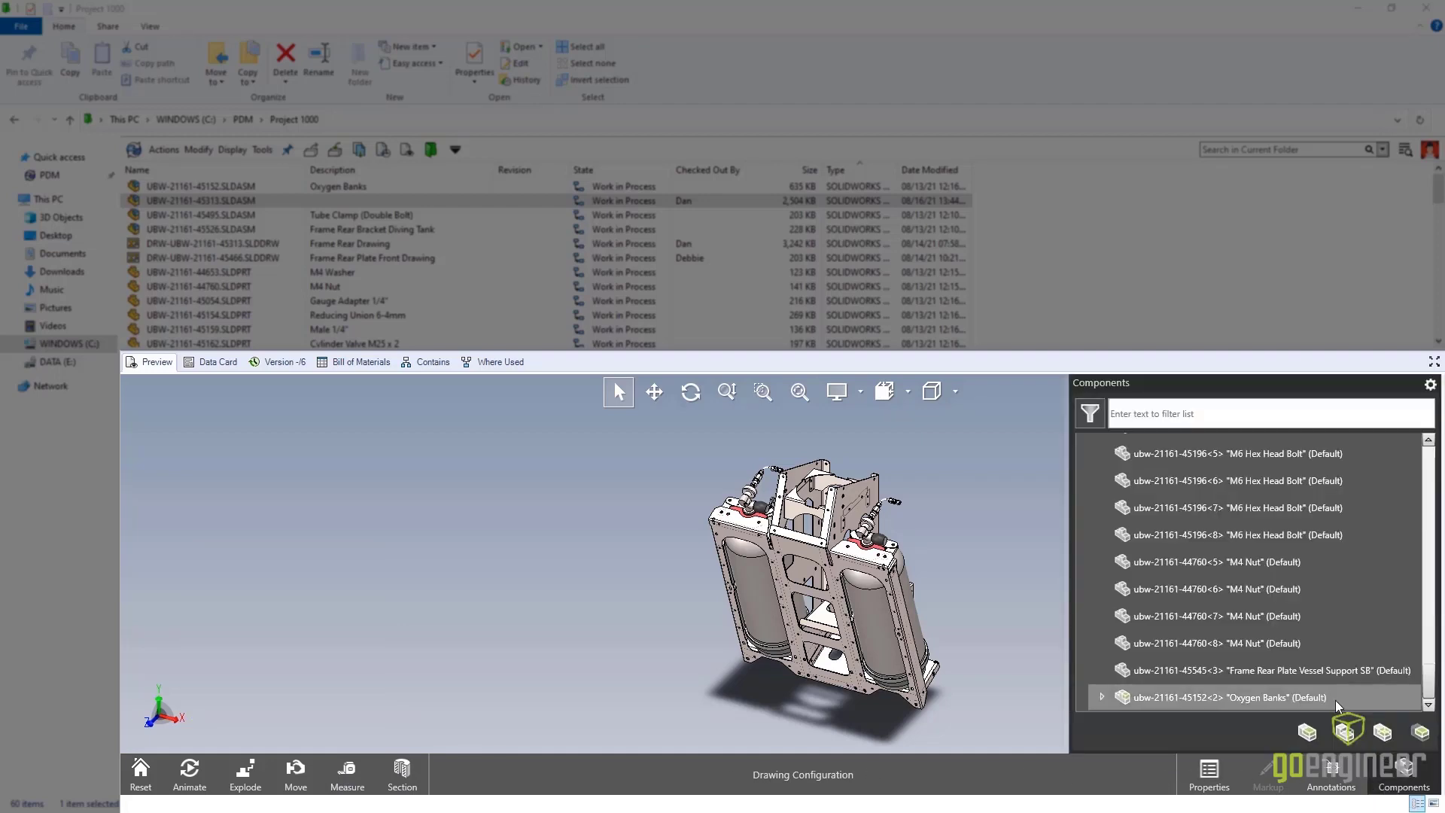
pyautogui.click(1228, 697)
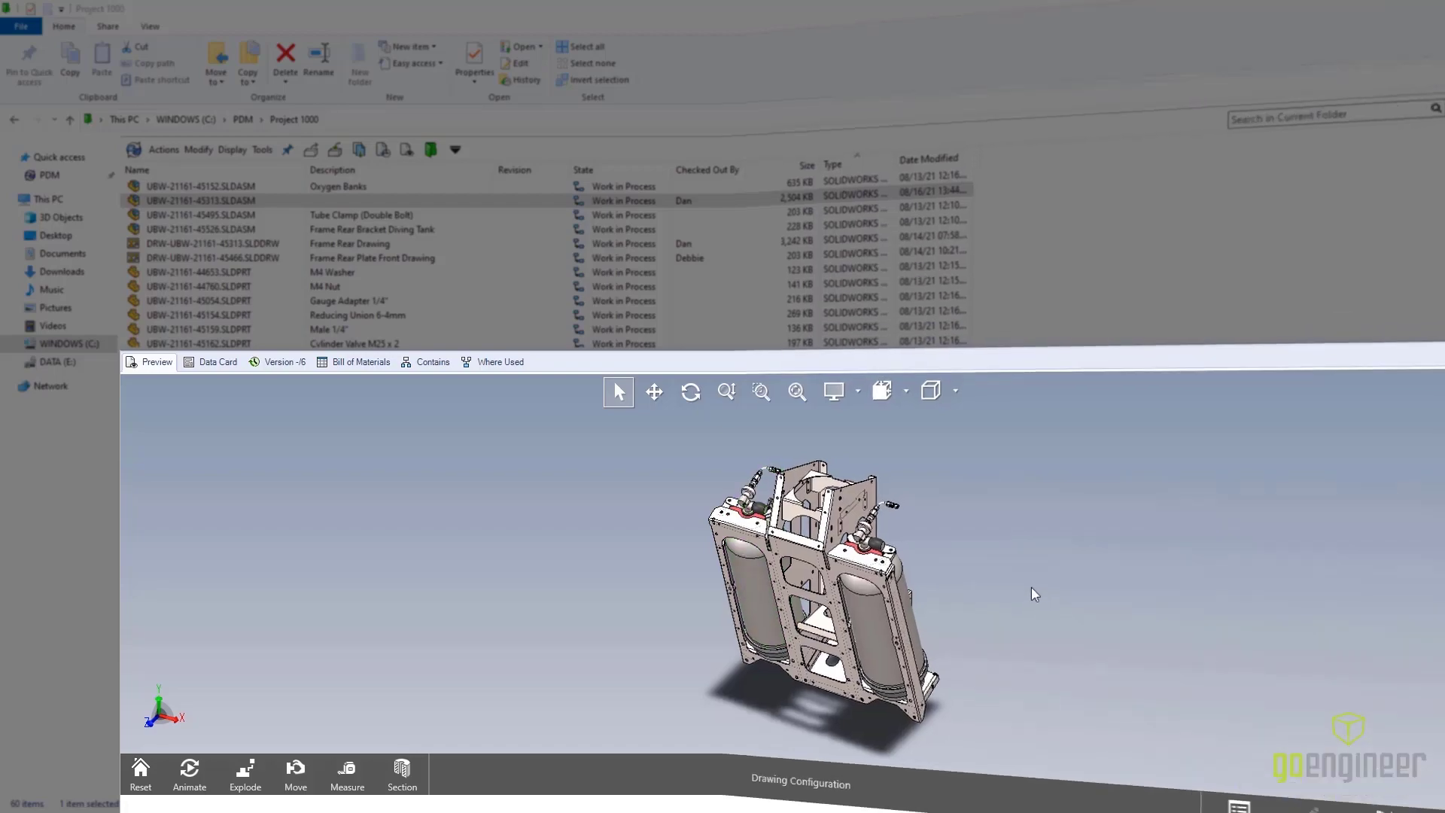
pyautogui.doubleClick(201, 200)
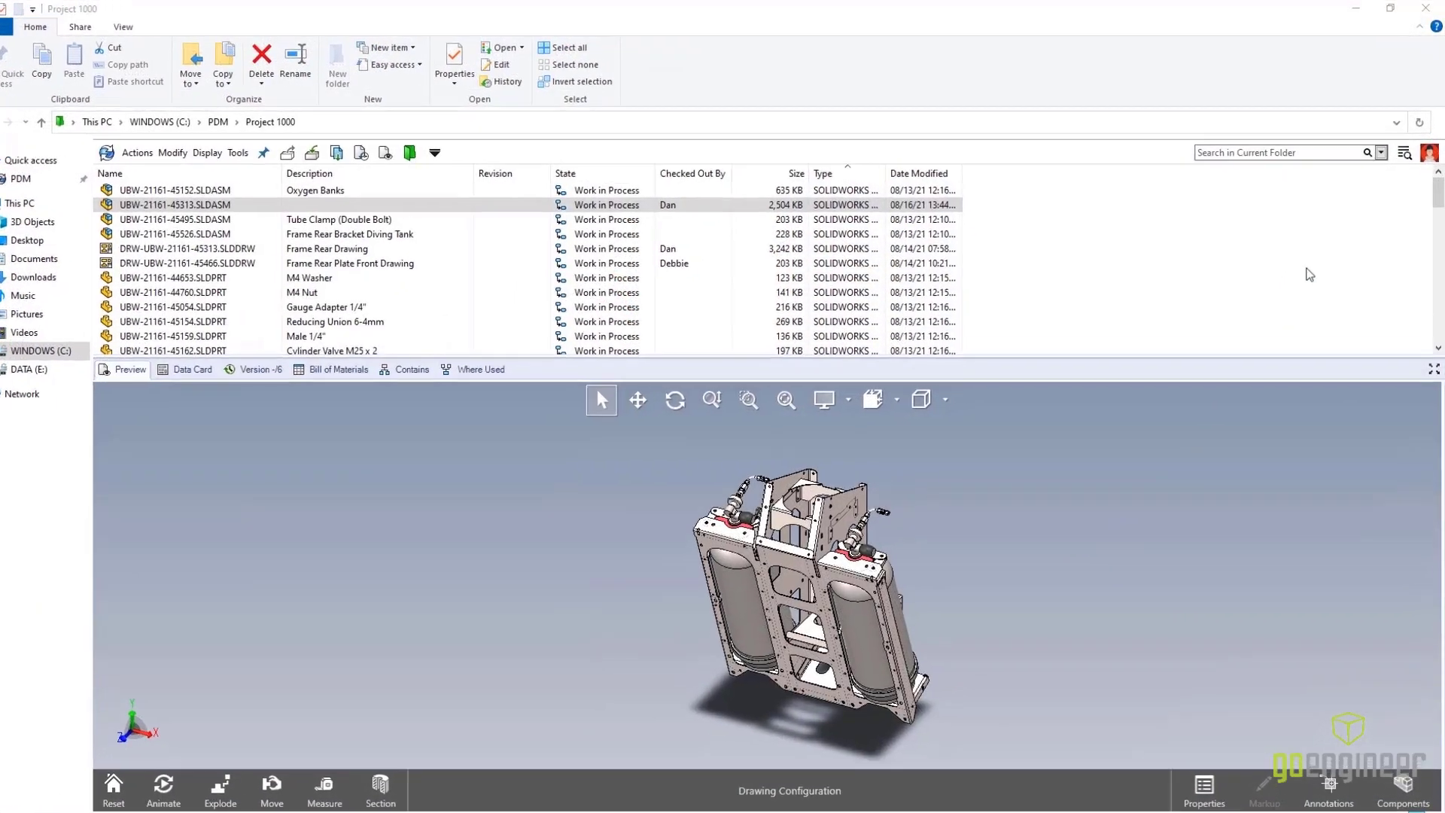
# Search 'CE' with EXALEAD OnePart Search and view the found frame part's details
pyautogui.click(1400, 190)
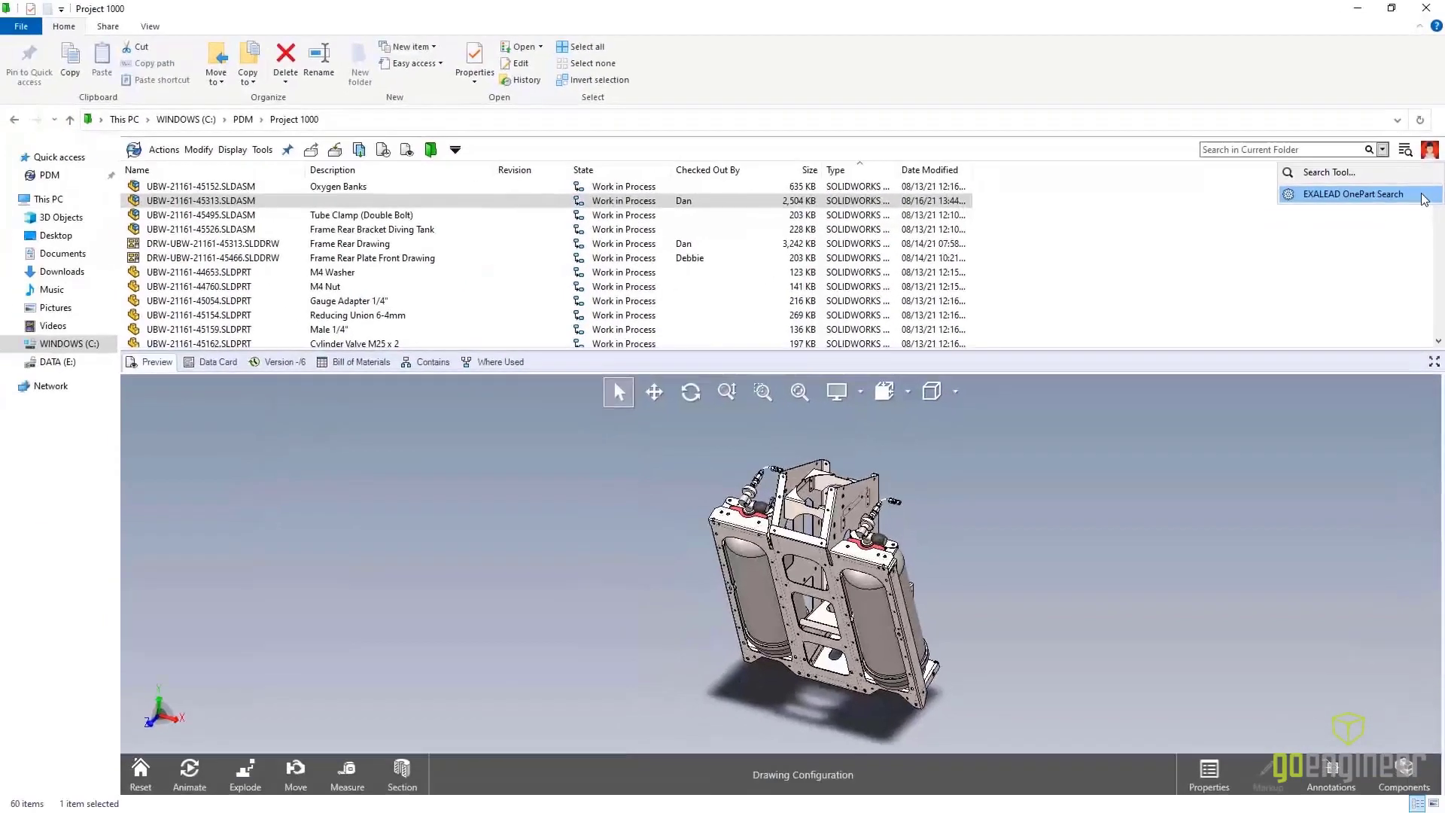
pyautogui.click(1353, 194)
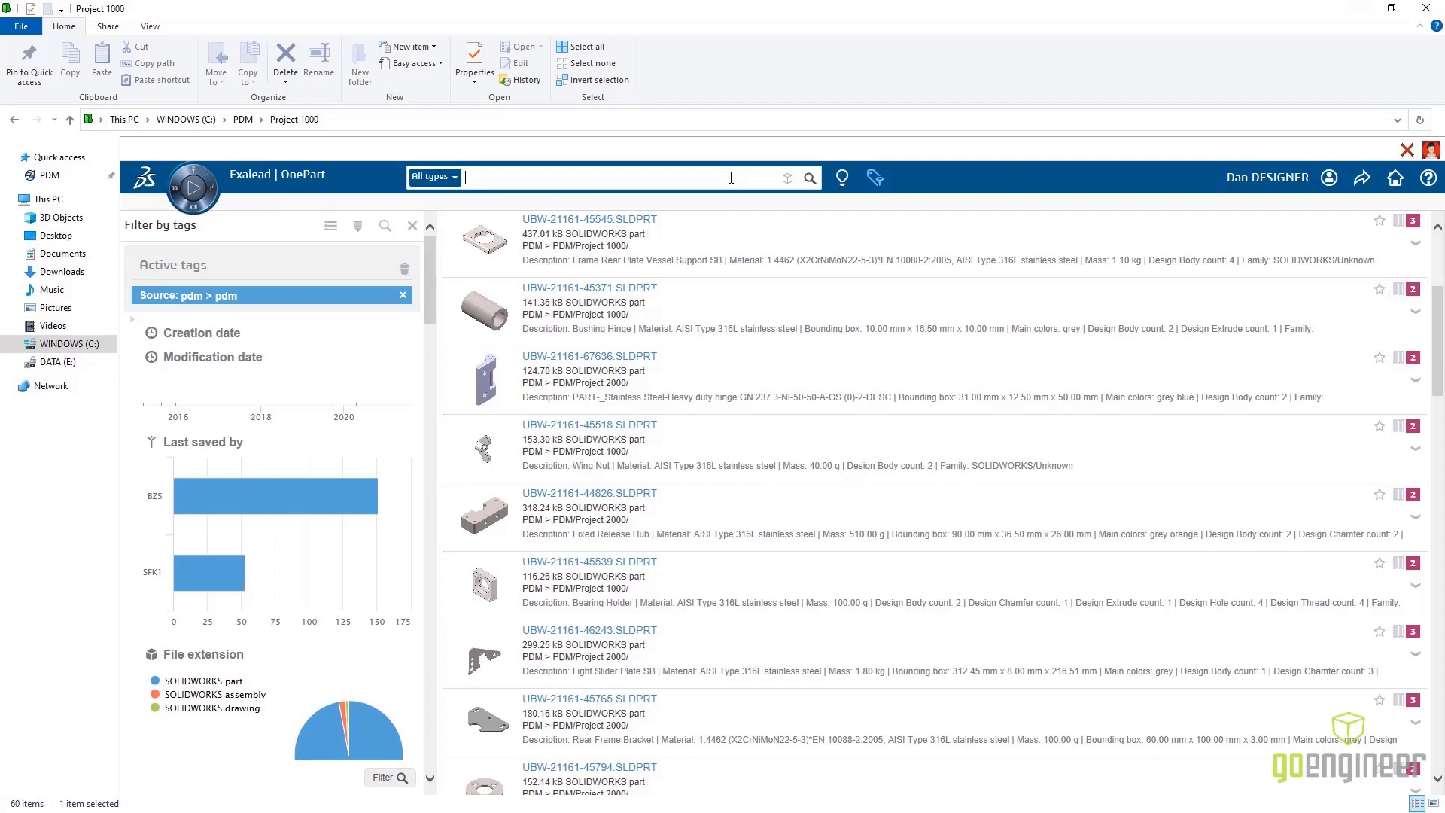
pyautogui.write('CE')
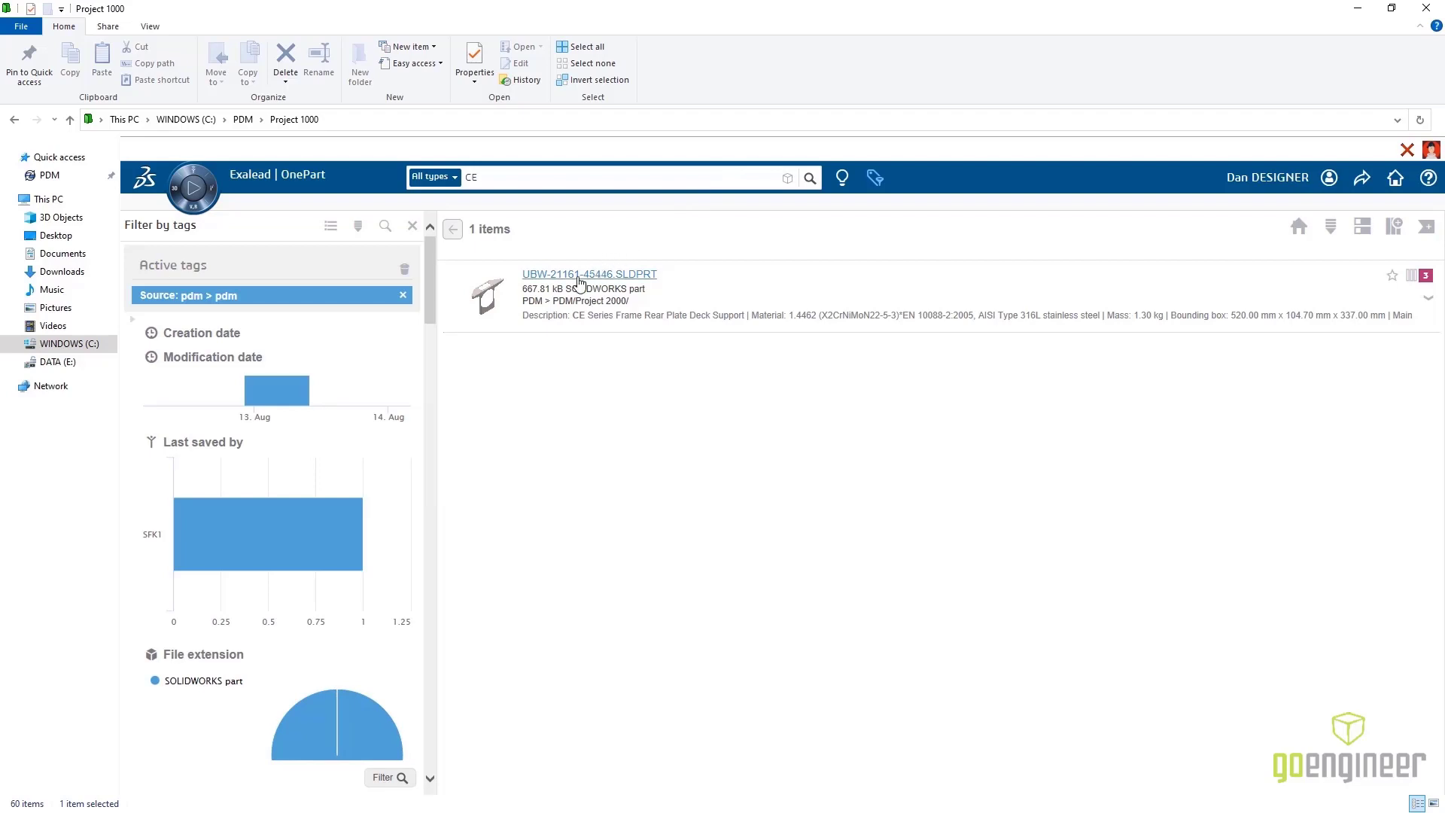
pyautogui.click(589, 274)
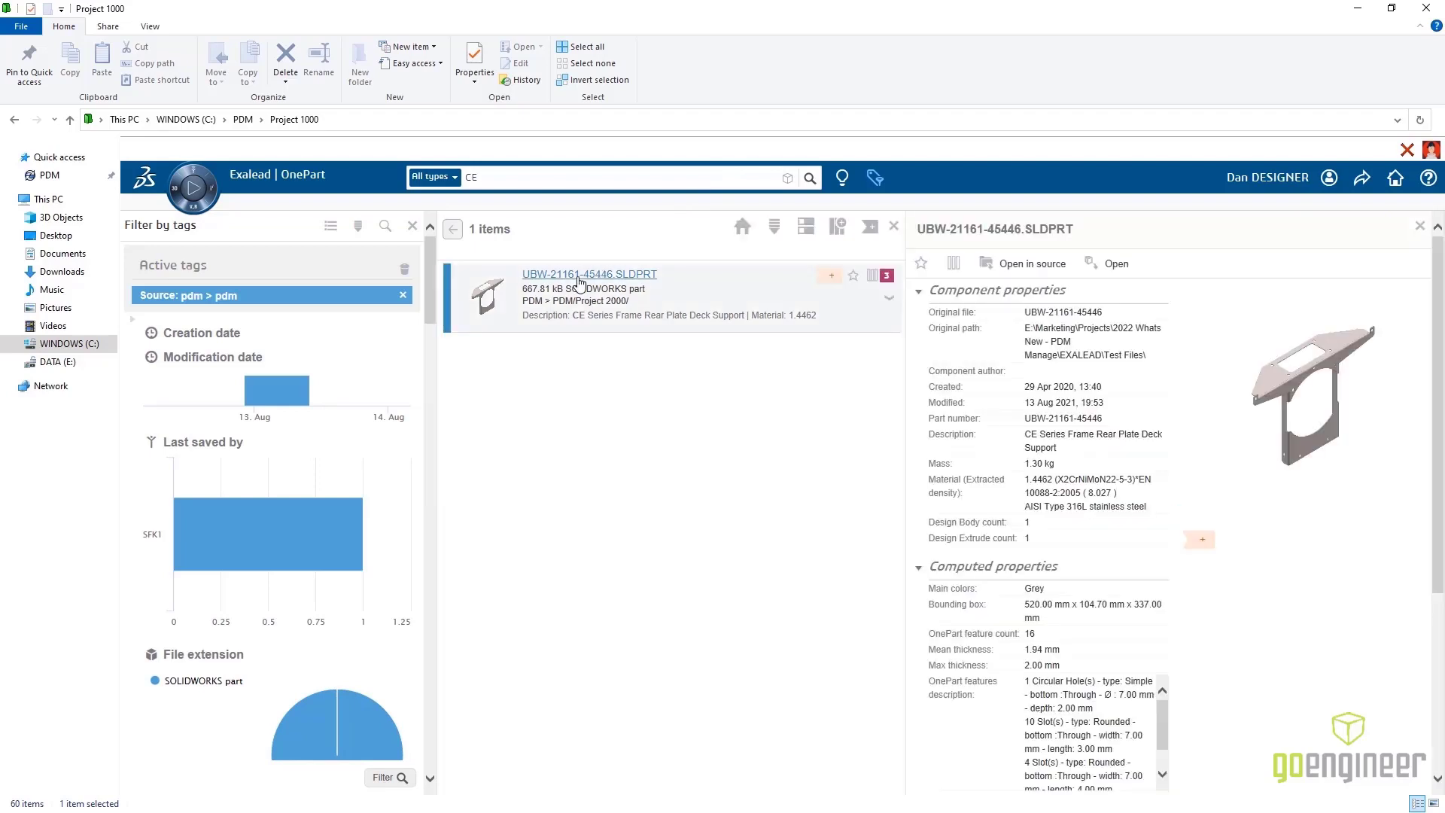
# Compare the found part with a similar part and open UBW-21161-45444.SLDPRT in SOLIDWORKS
pyautogui.click(872, 274)
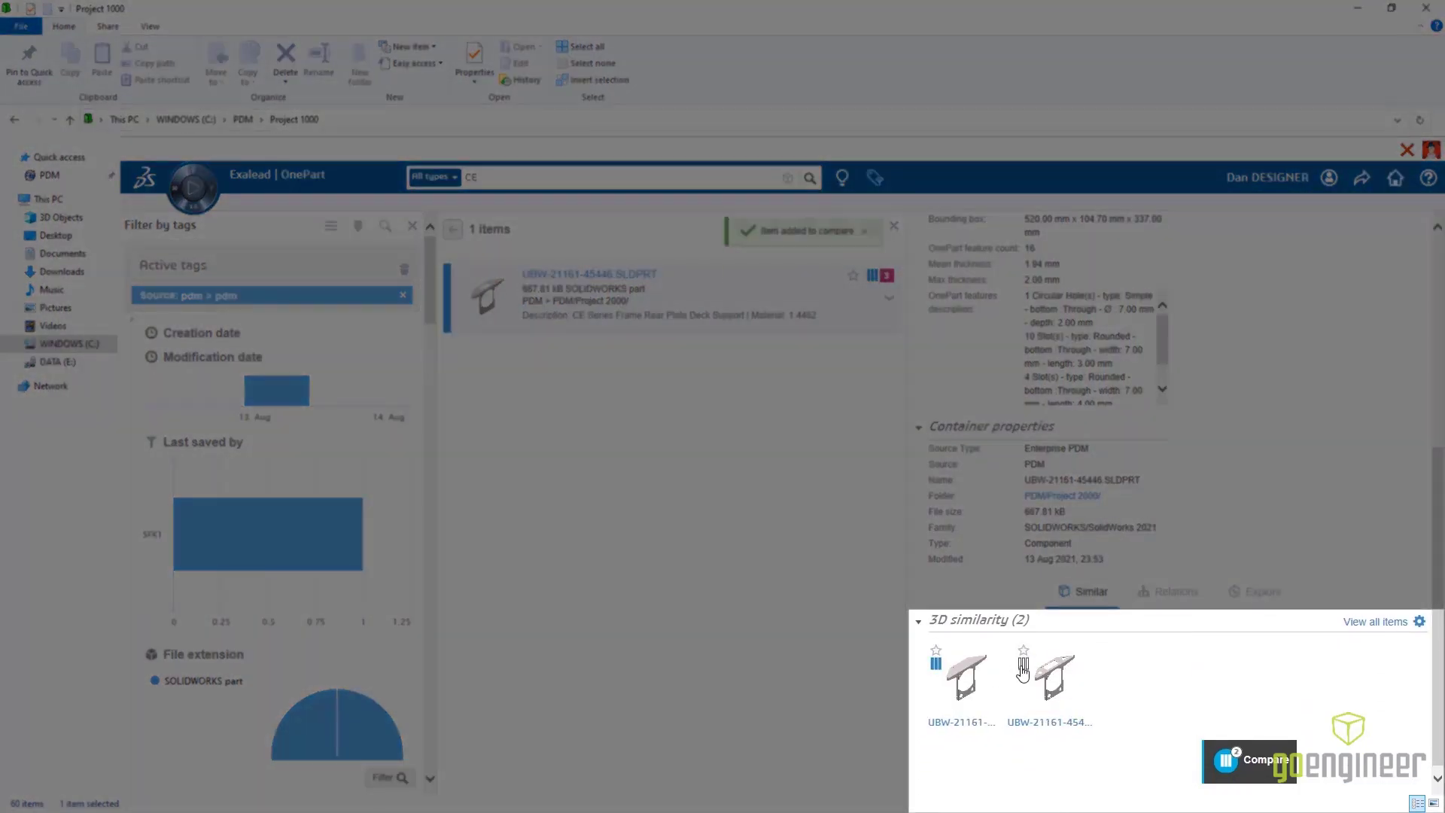
pyautogui.click(1249, 759)
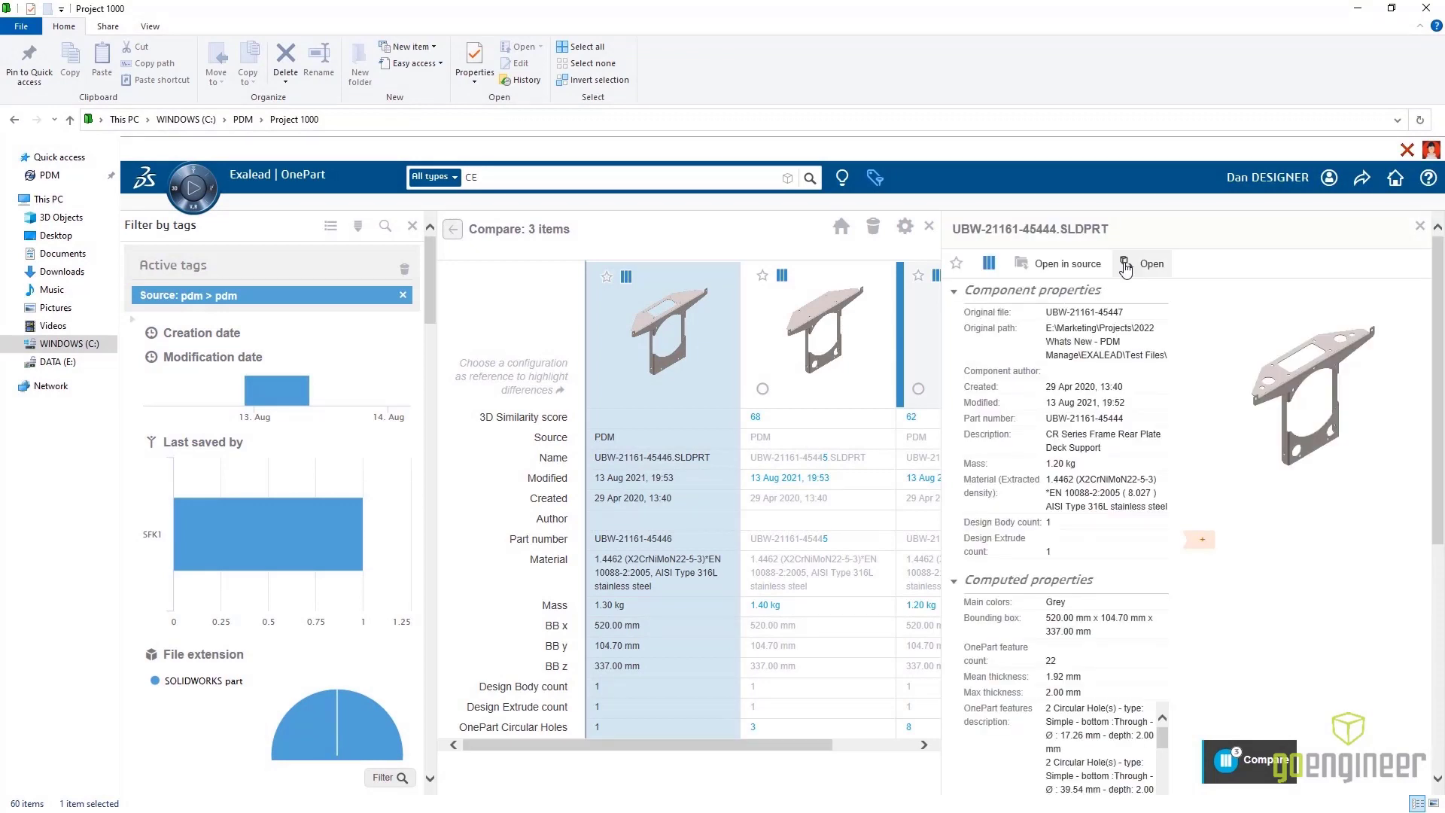
pyautogui.click(1149, 264)
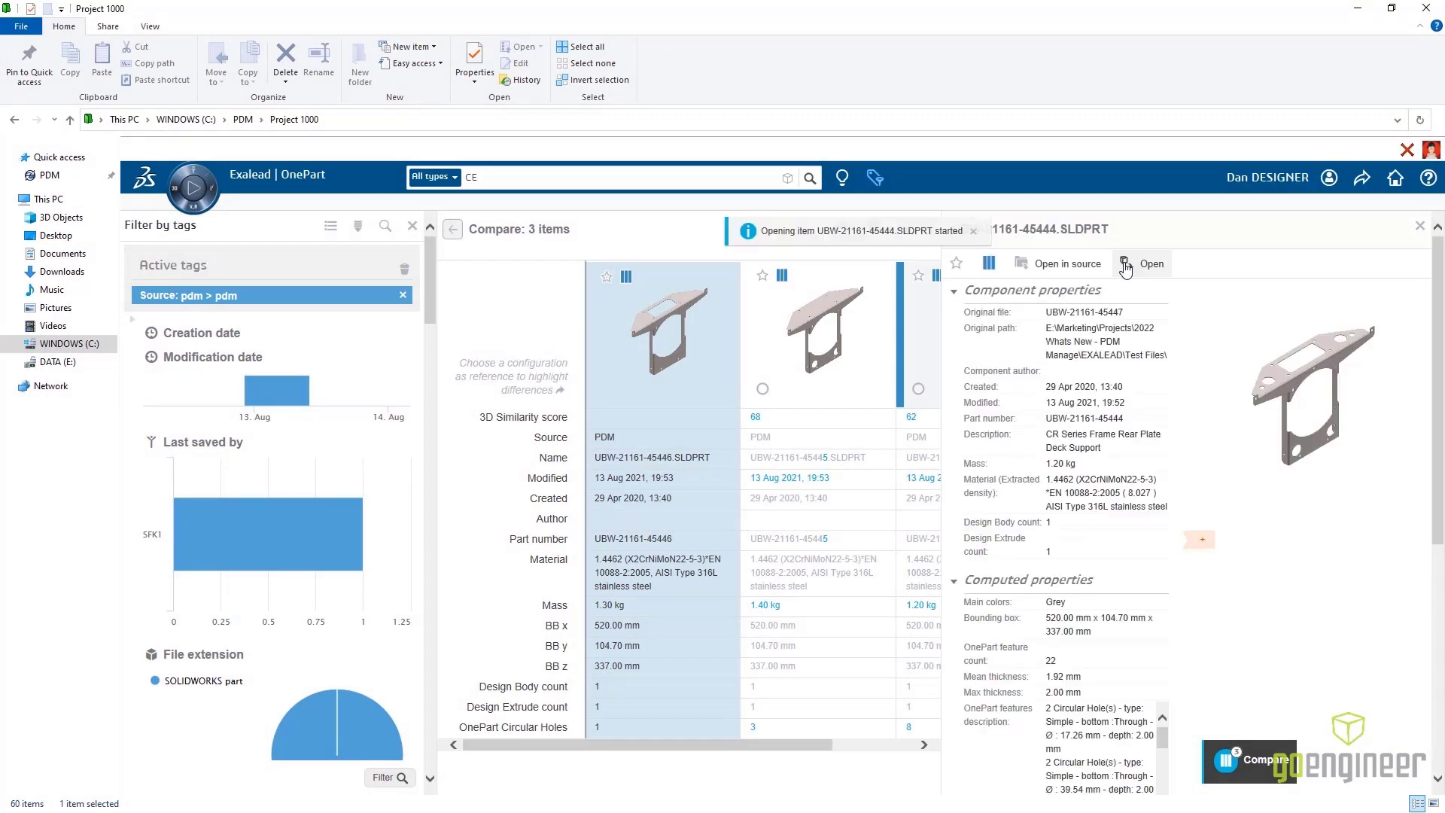
pyautogui.click(1150, 263)
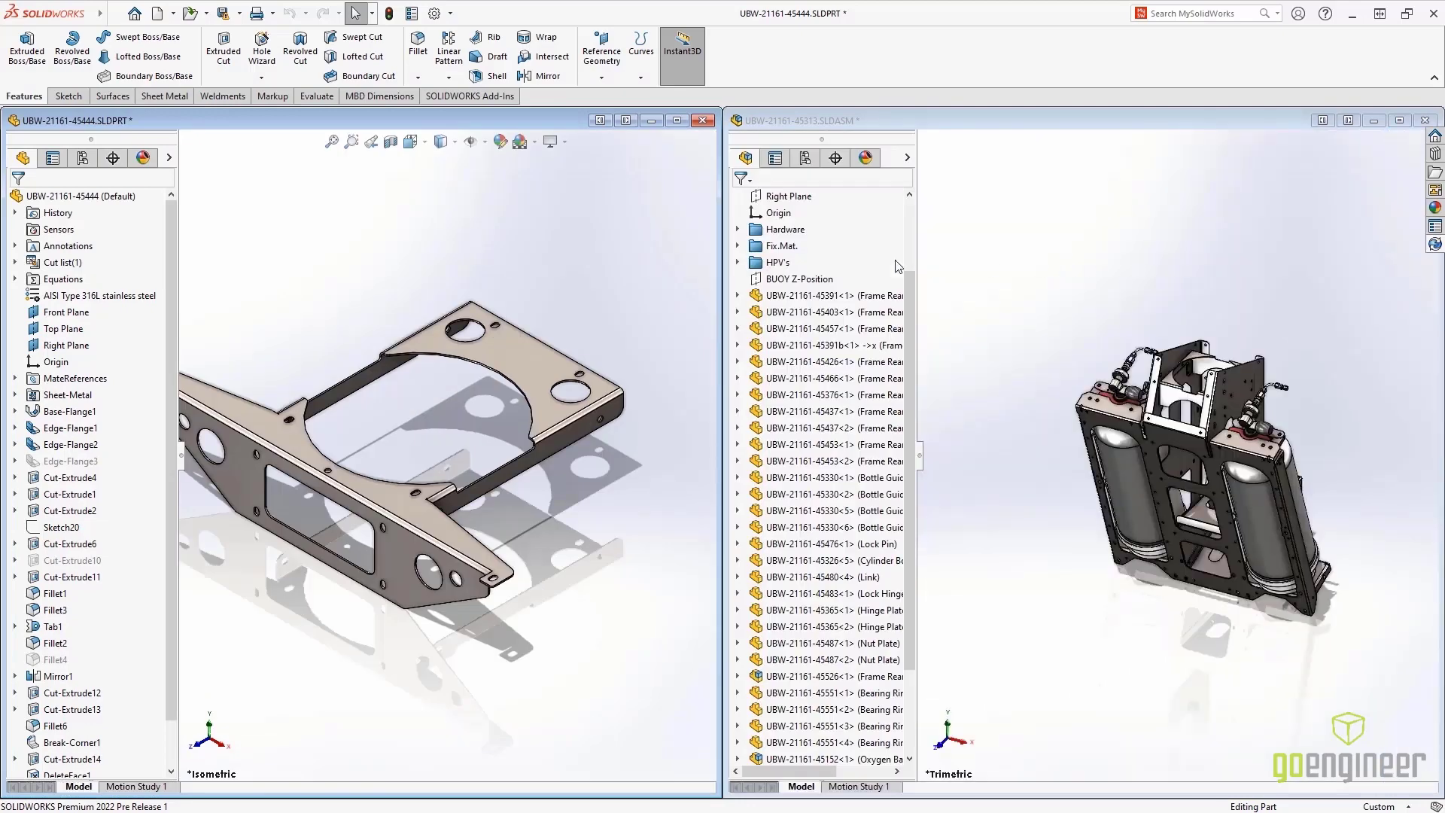
# Maximize the assembly window and open the Frame Rear Plate Front drawing from the PDM task pane
pyautogui.click(80, 195)
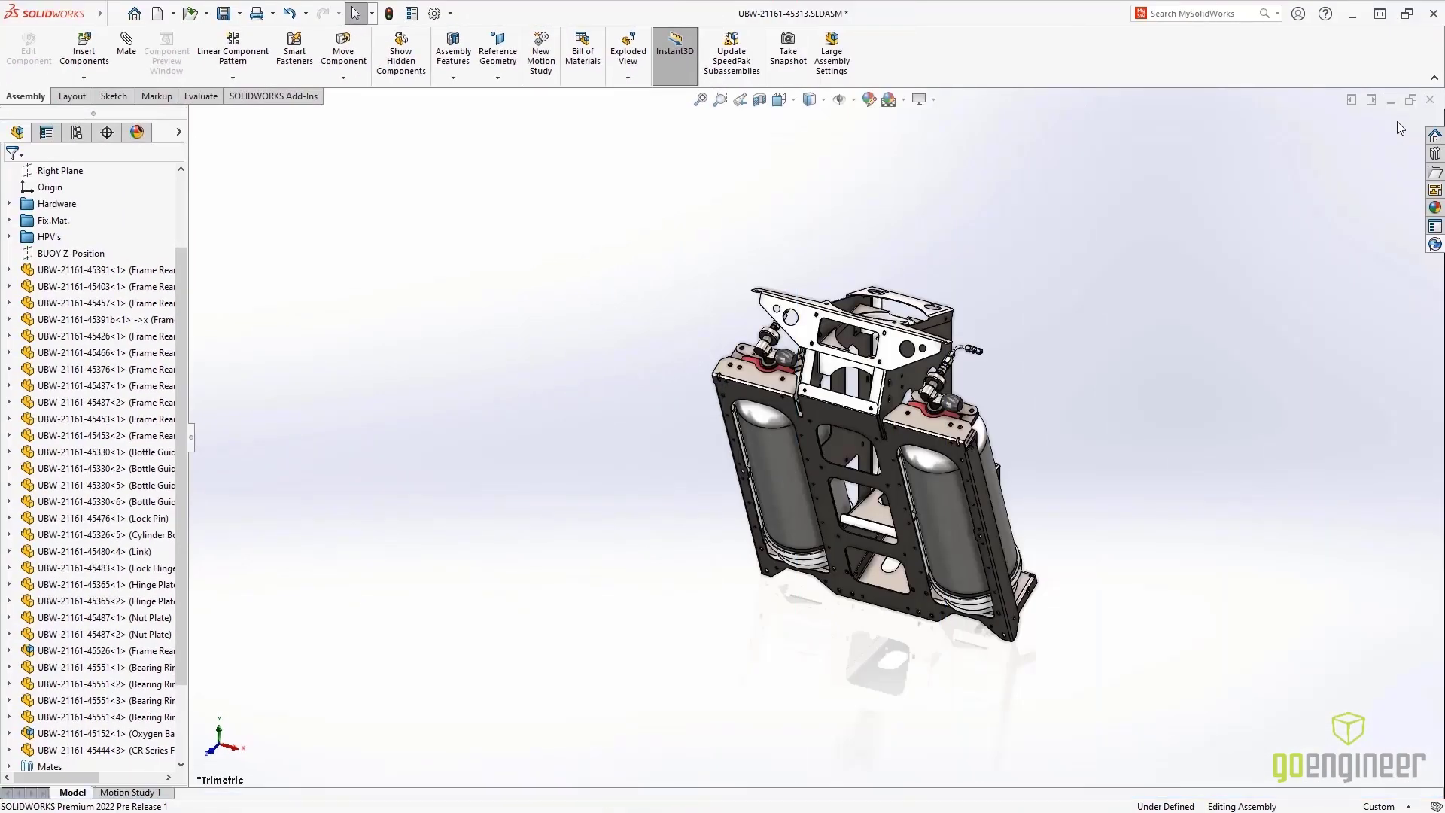
pyautogui.moveTo(1357, 173)
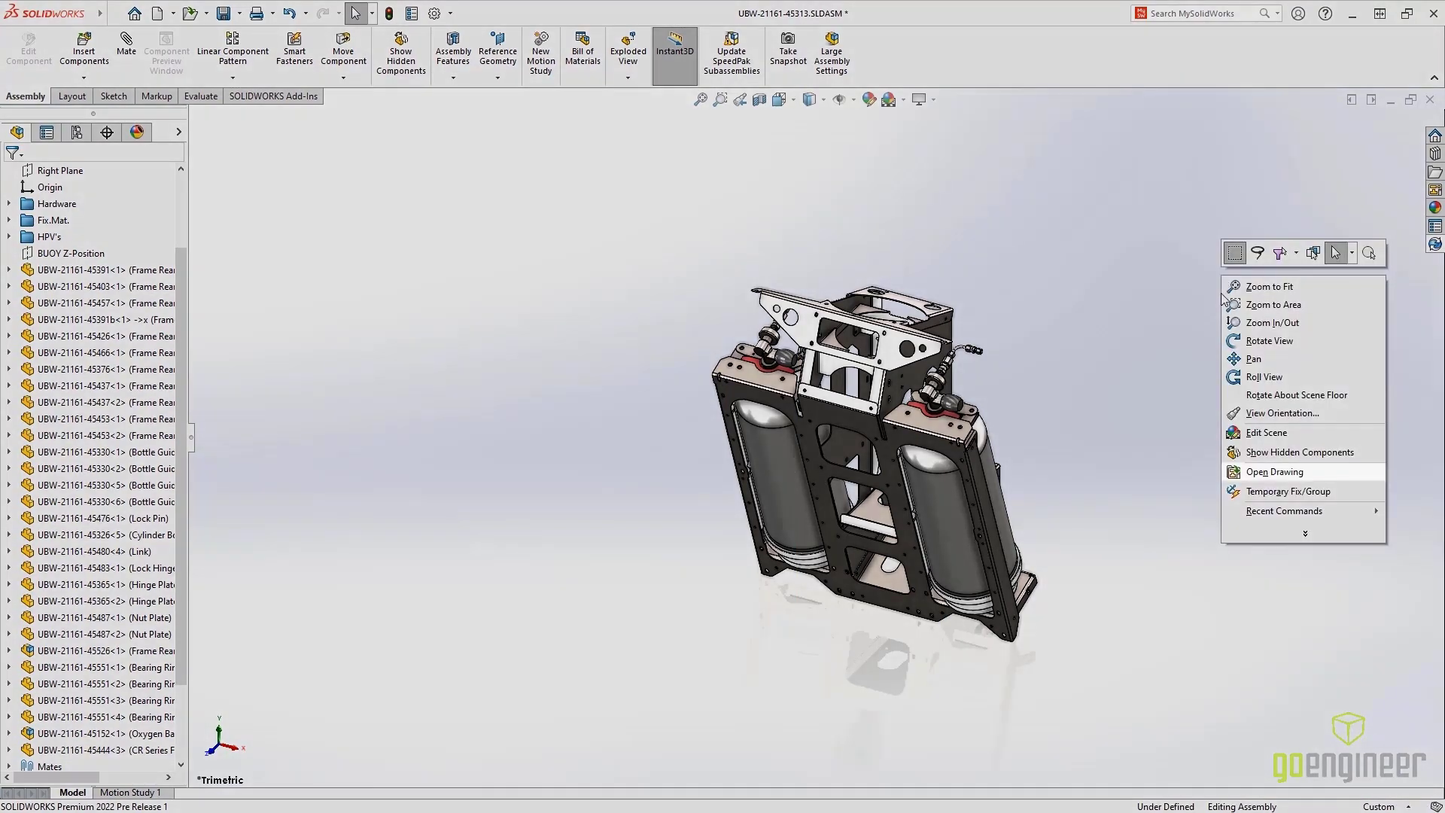
pyautogui.moveTo(1275, 471)
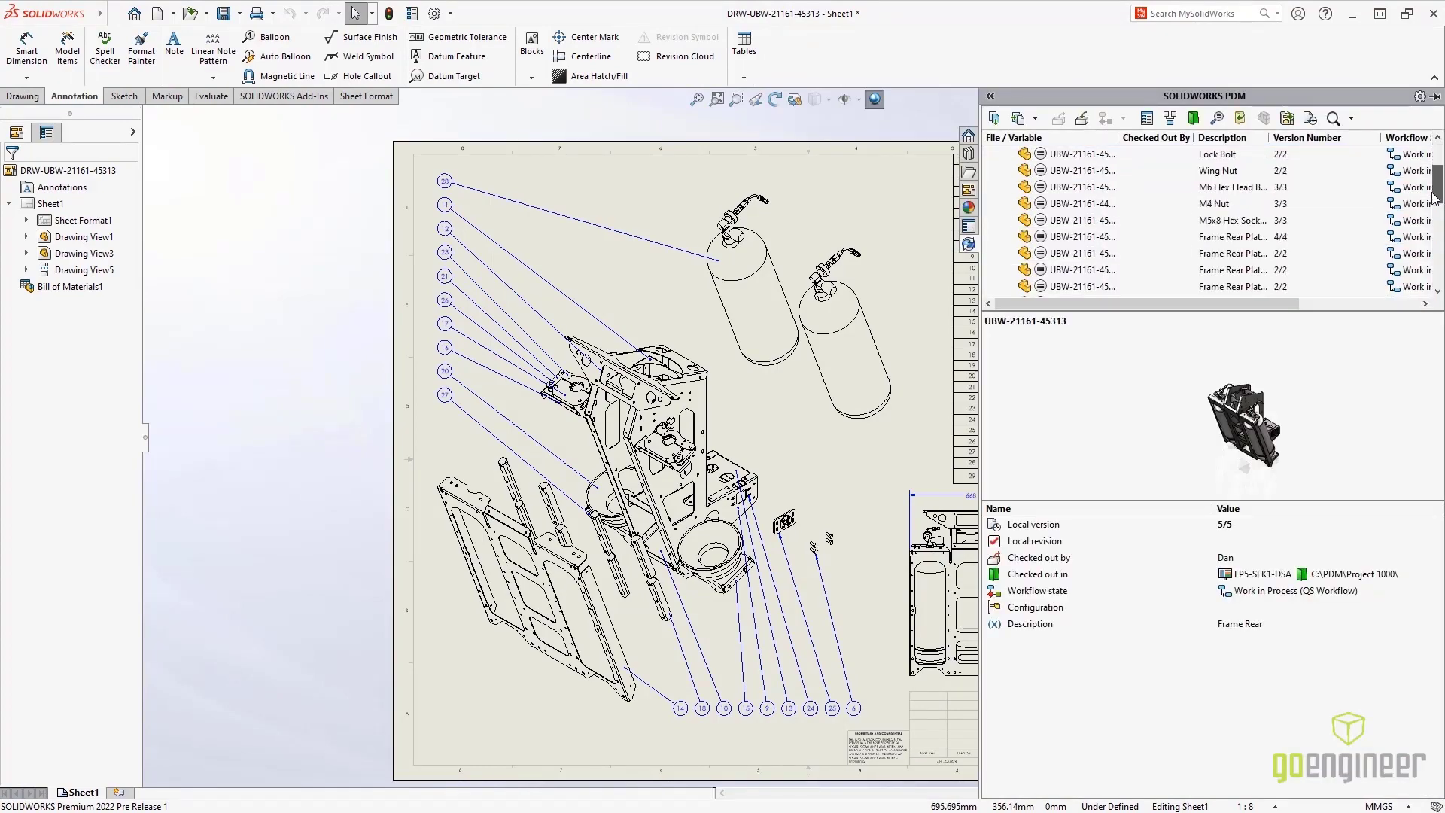
pyautogui.rightClick(1087, 270)
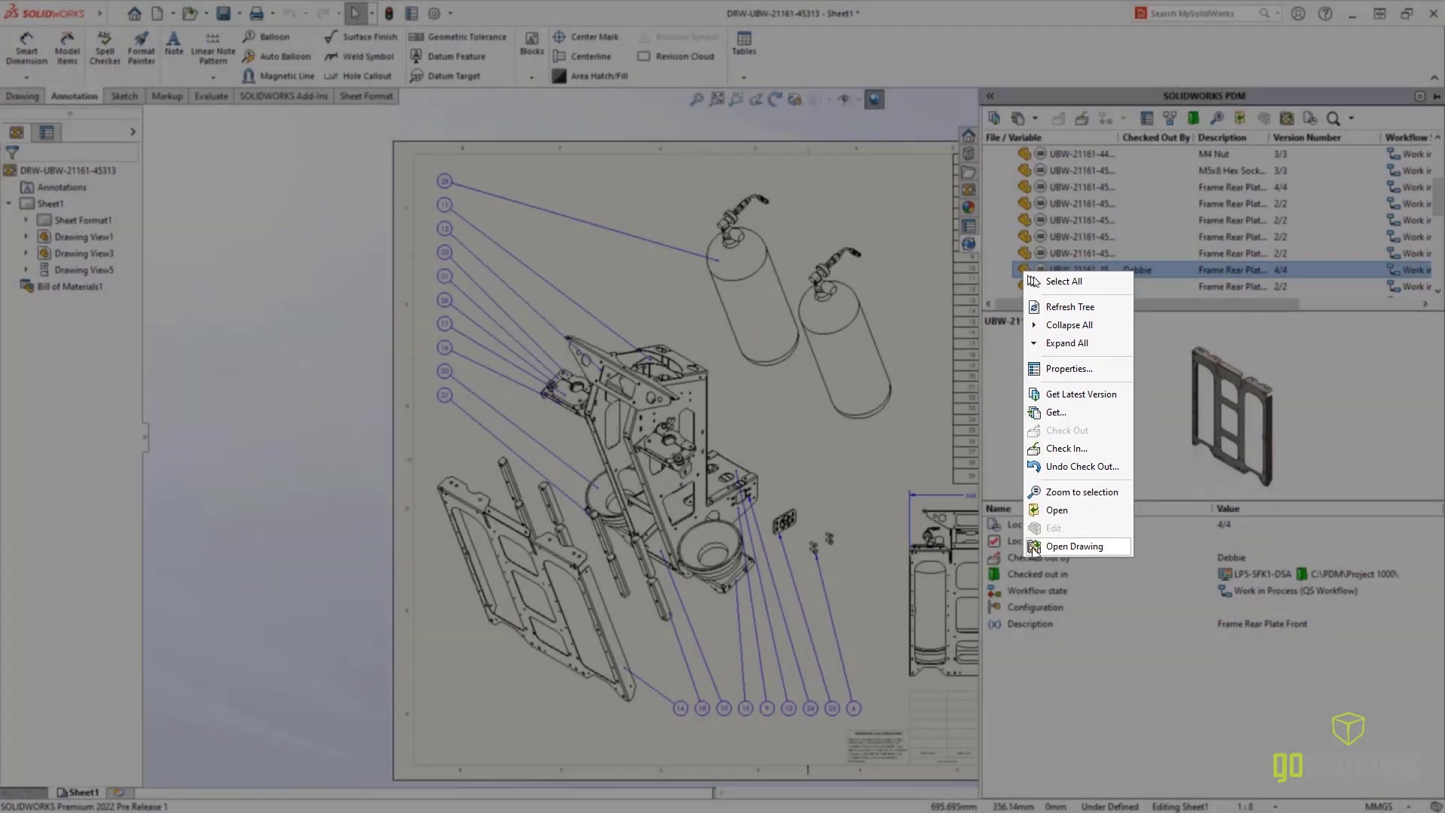
pyautogui.click(1072, 545)
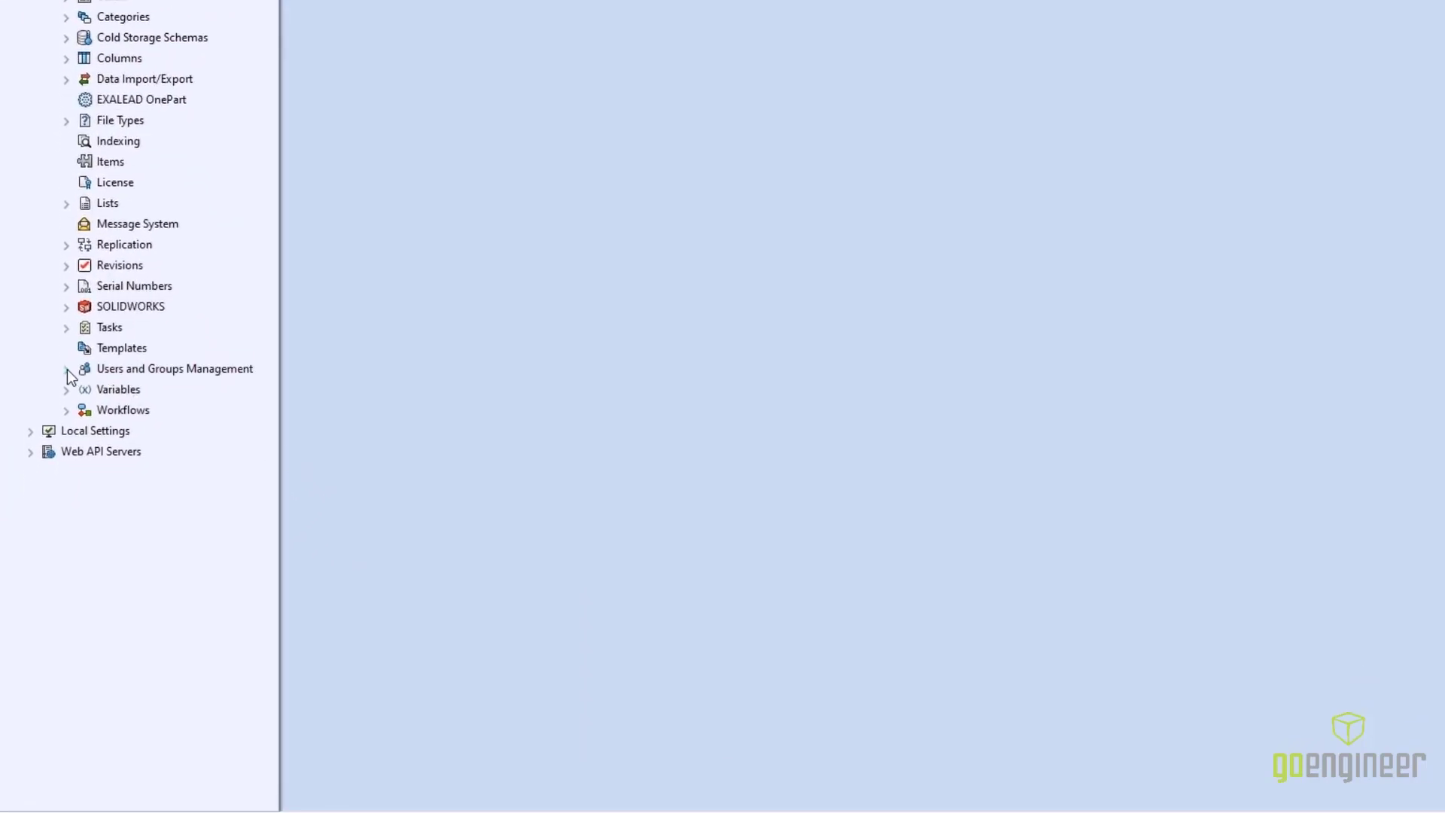
# Start a New User from Users and Groups Management and list the available Windows accounts
pyautogui.click(66, 369)
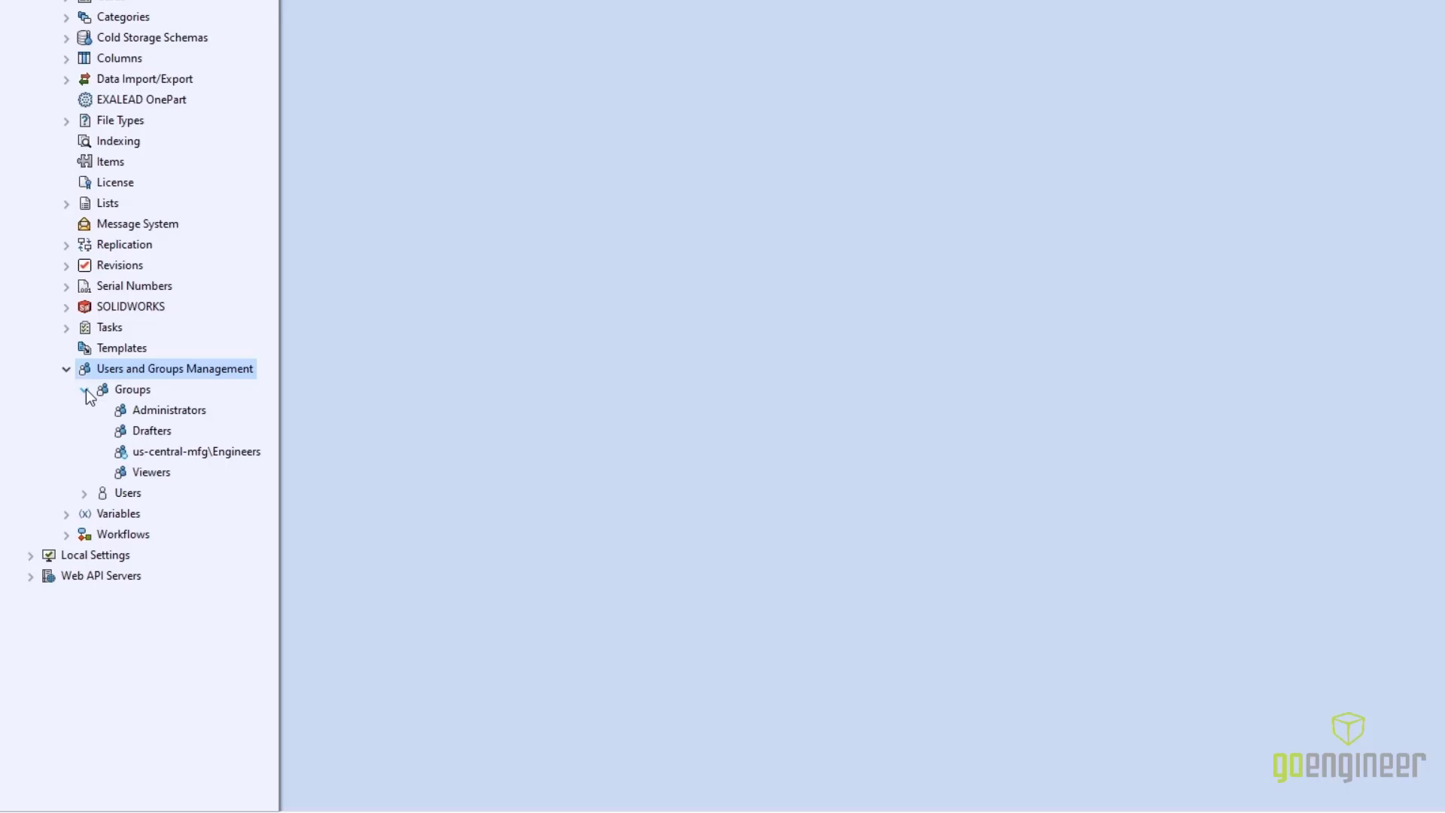
pyautogui.click(84, 492)
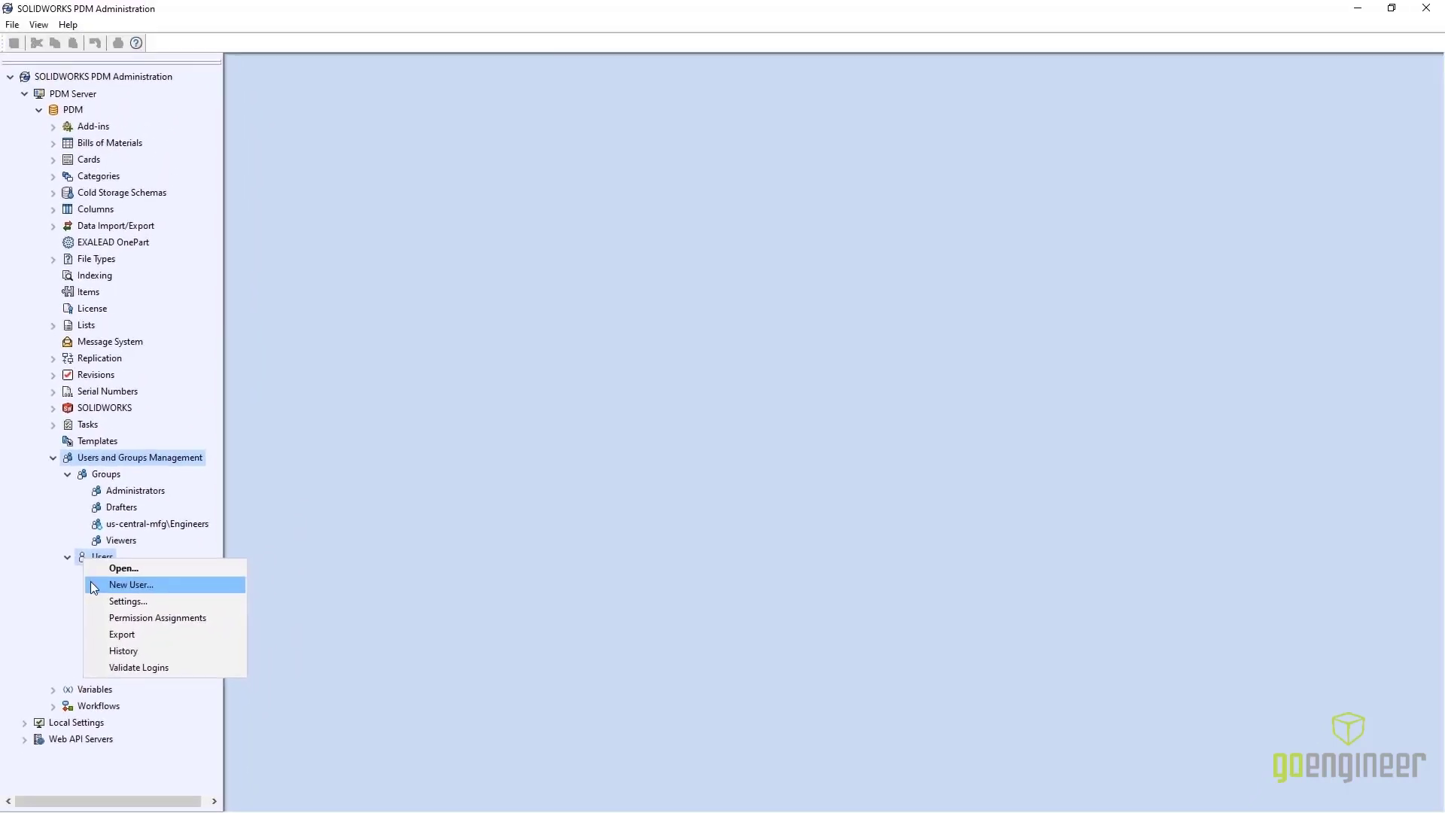
pyautogui.click(129, 584)
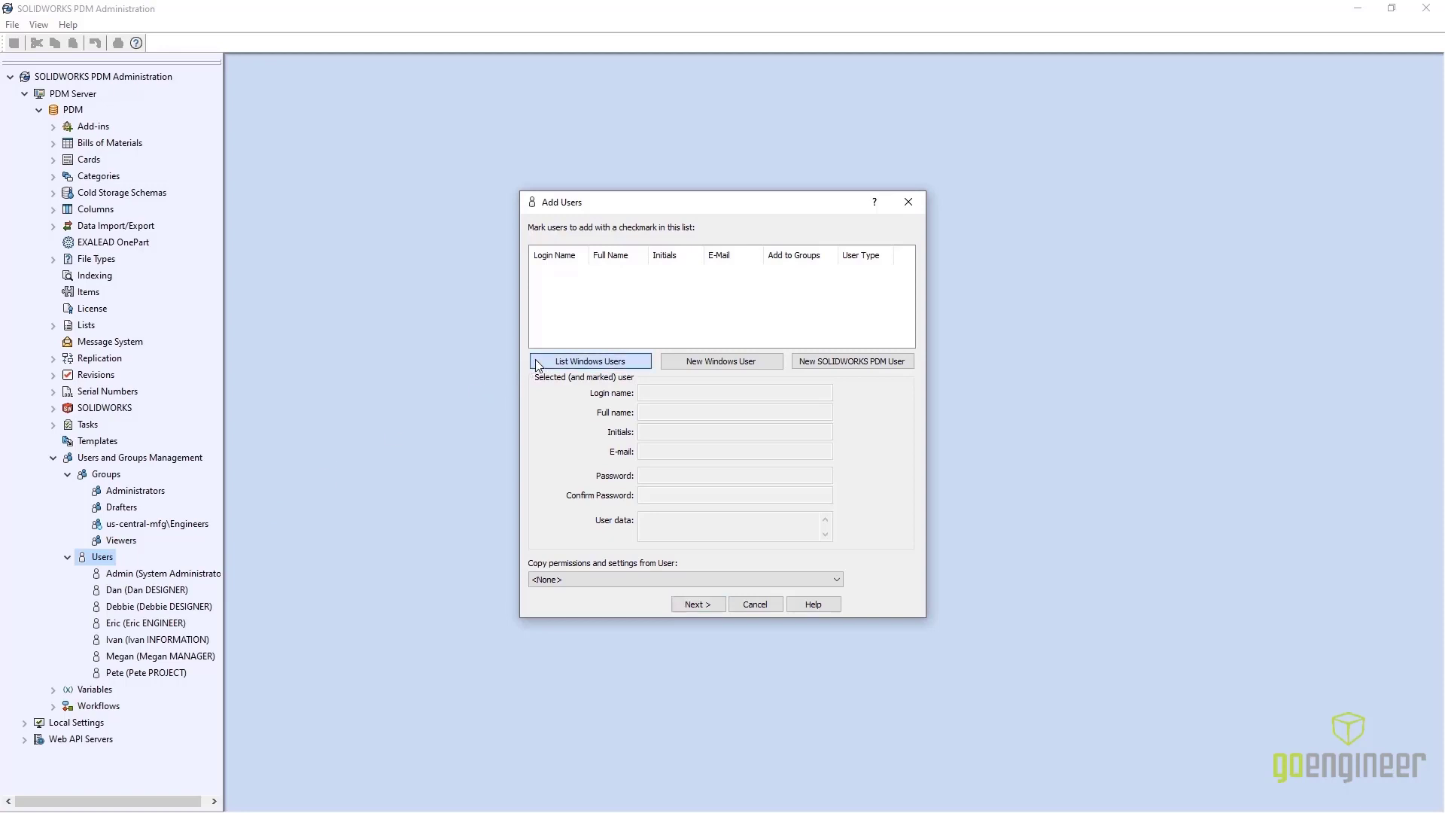
pyautogui.click(591, 360)
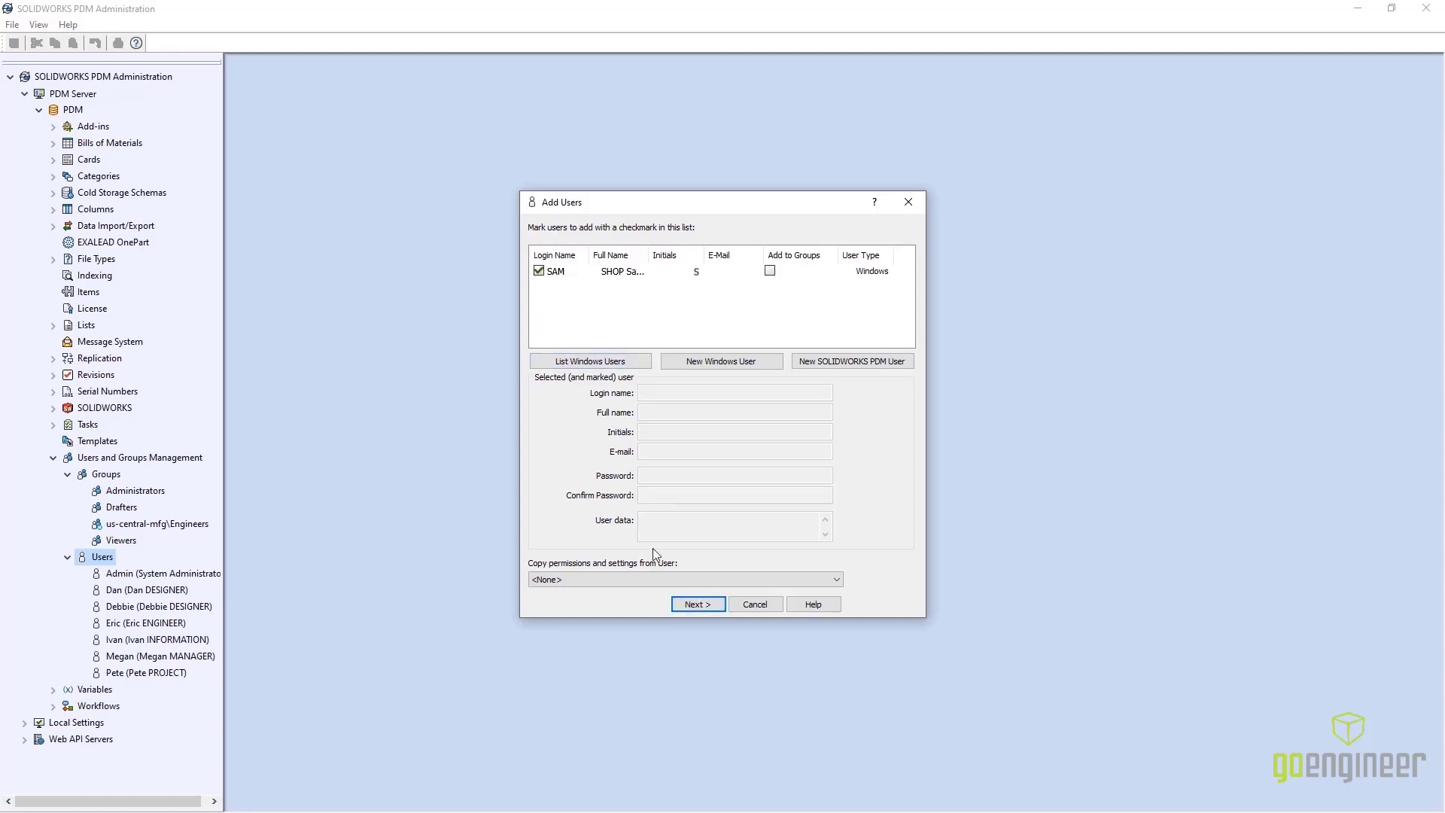
# Add the checked Windows account Sam (Sam SUPPLIER) as a vault user after reviewing its properties
pyautogui.click(697, 604)
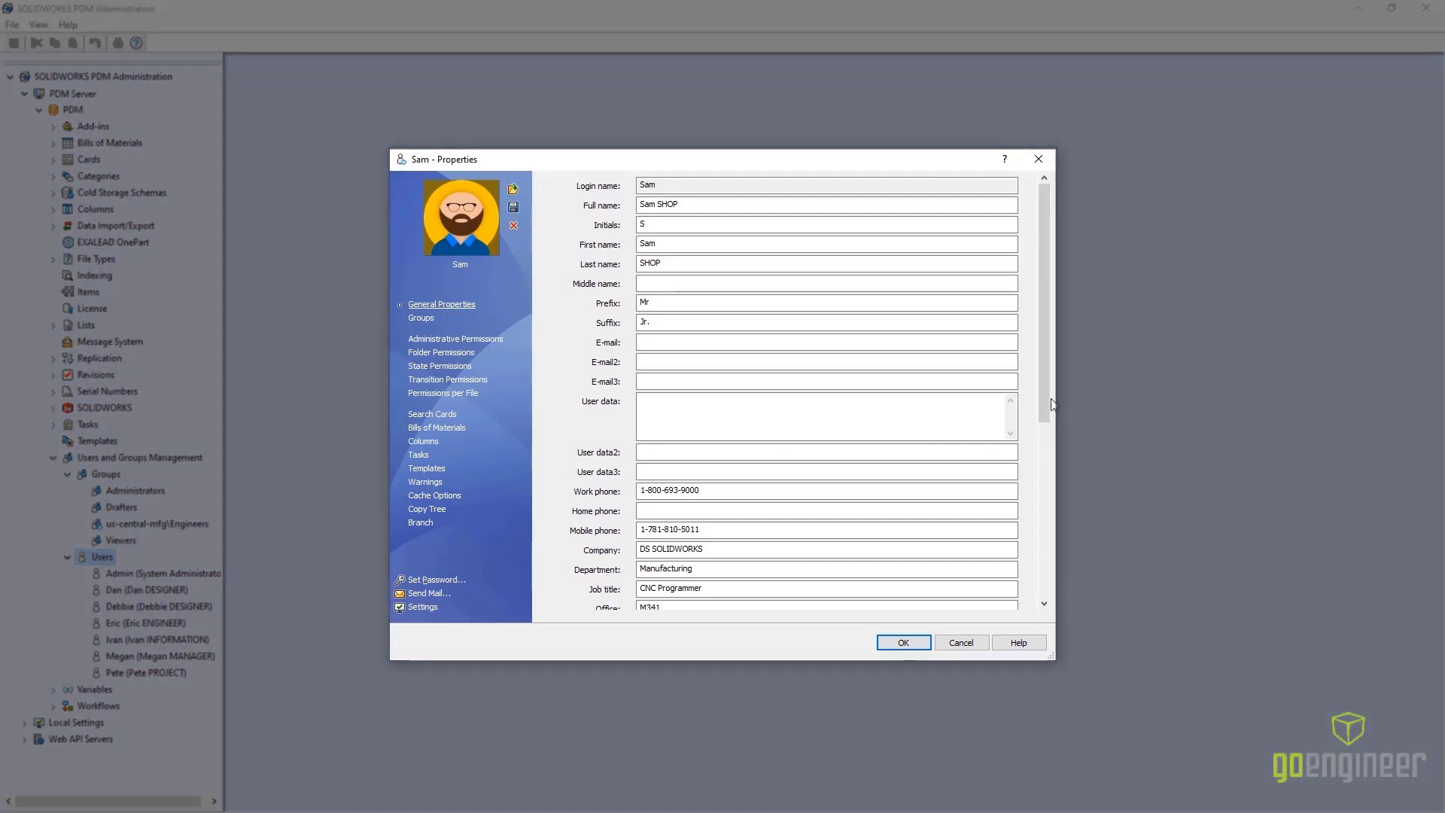
pyautogui.scroll(-3)
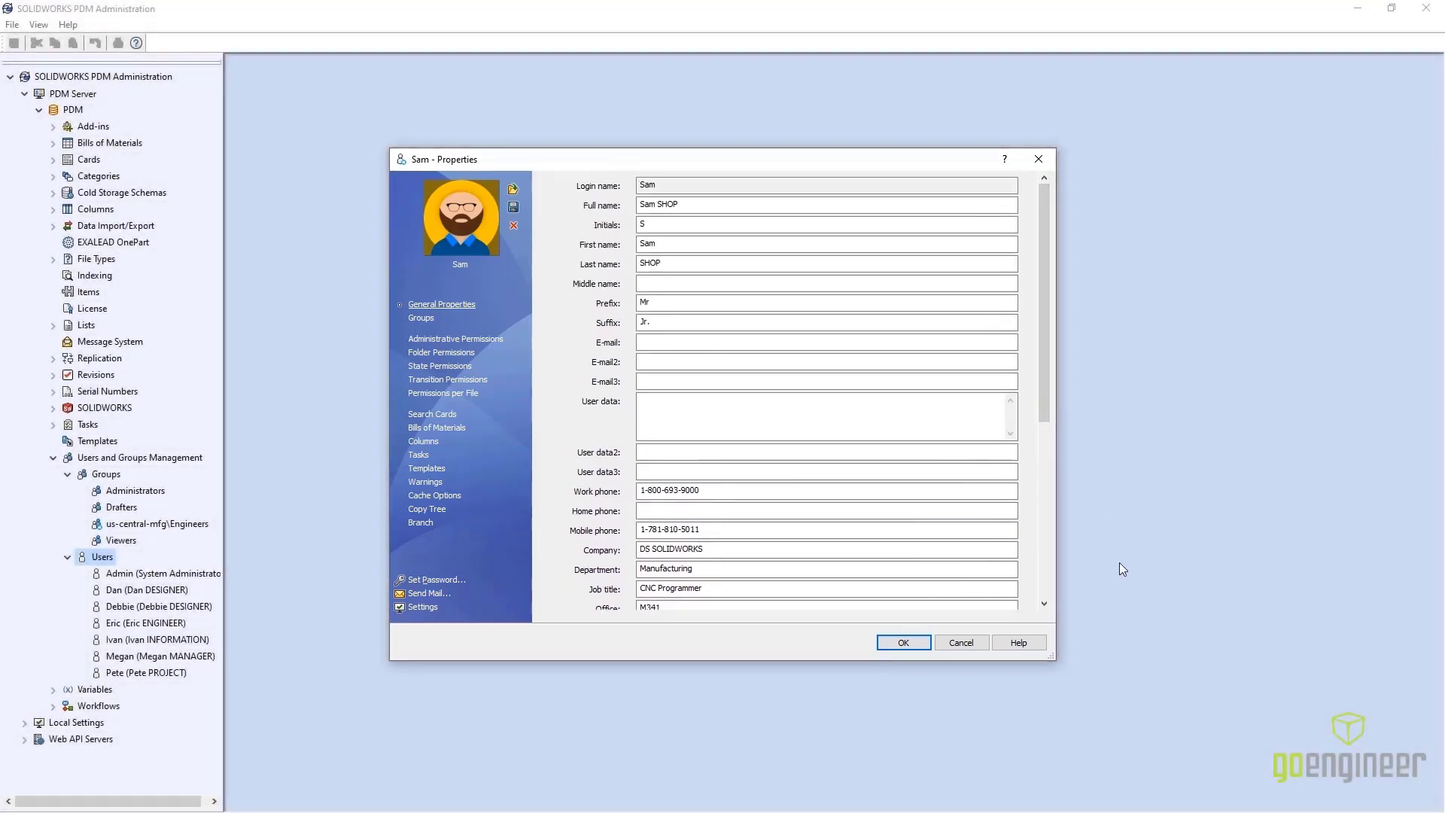
pyautogui.click(902, 642)
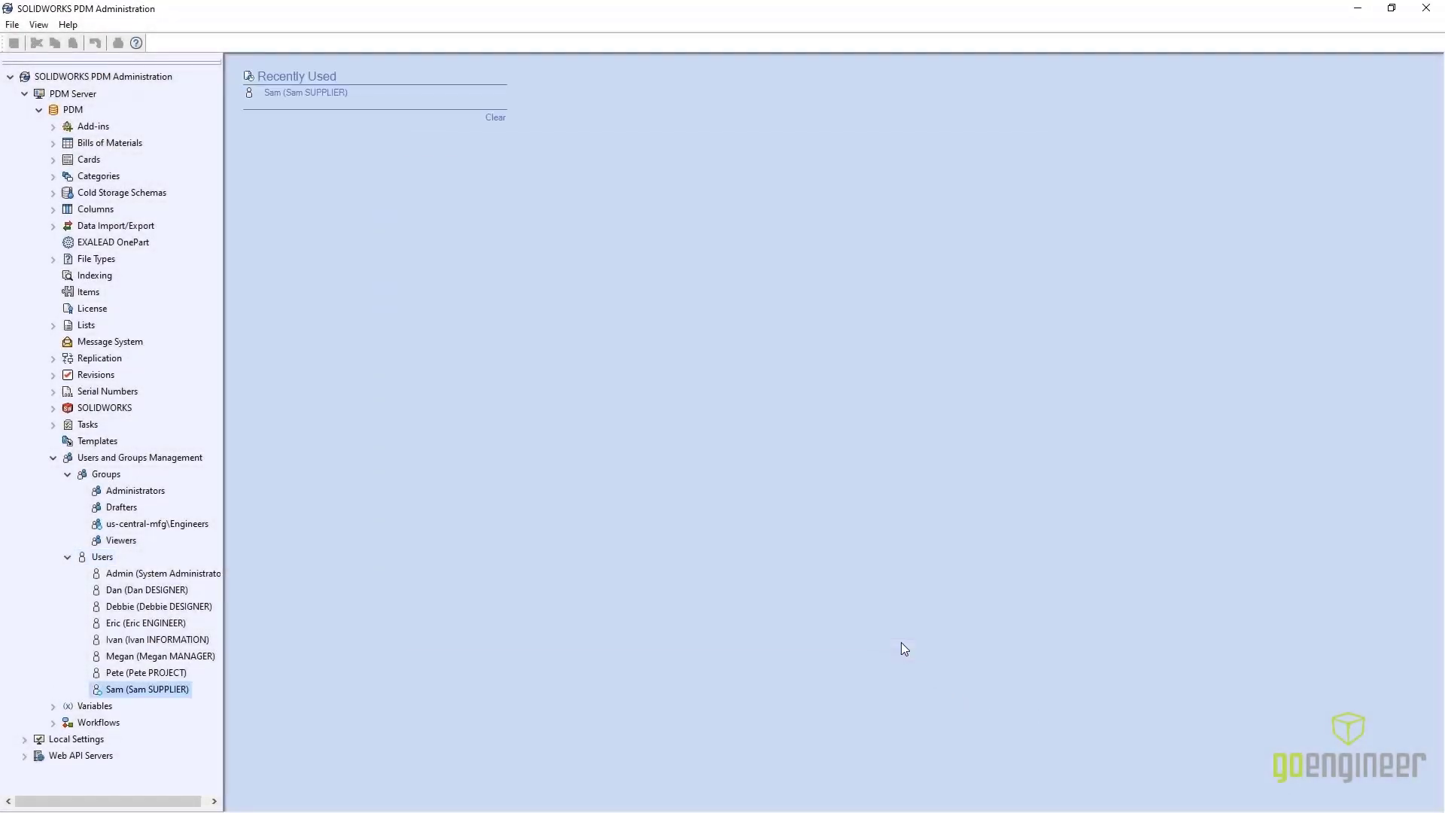
# In the Engineers group's Warnings, block Change State for SOLIDWORKS drawings saved in detailing mode
pyautogui.click(156, 524)
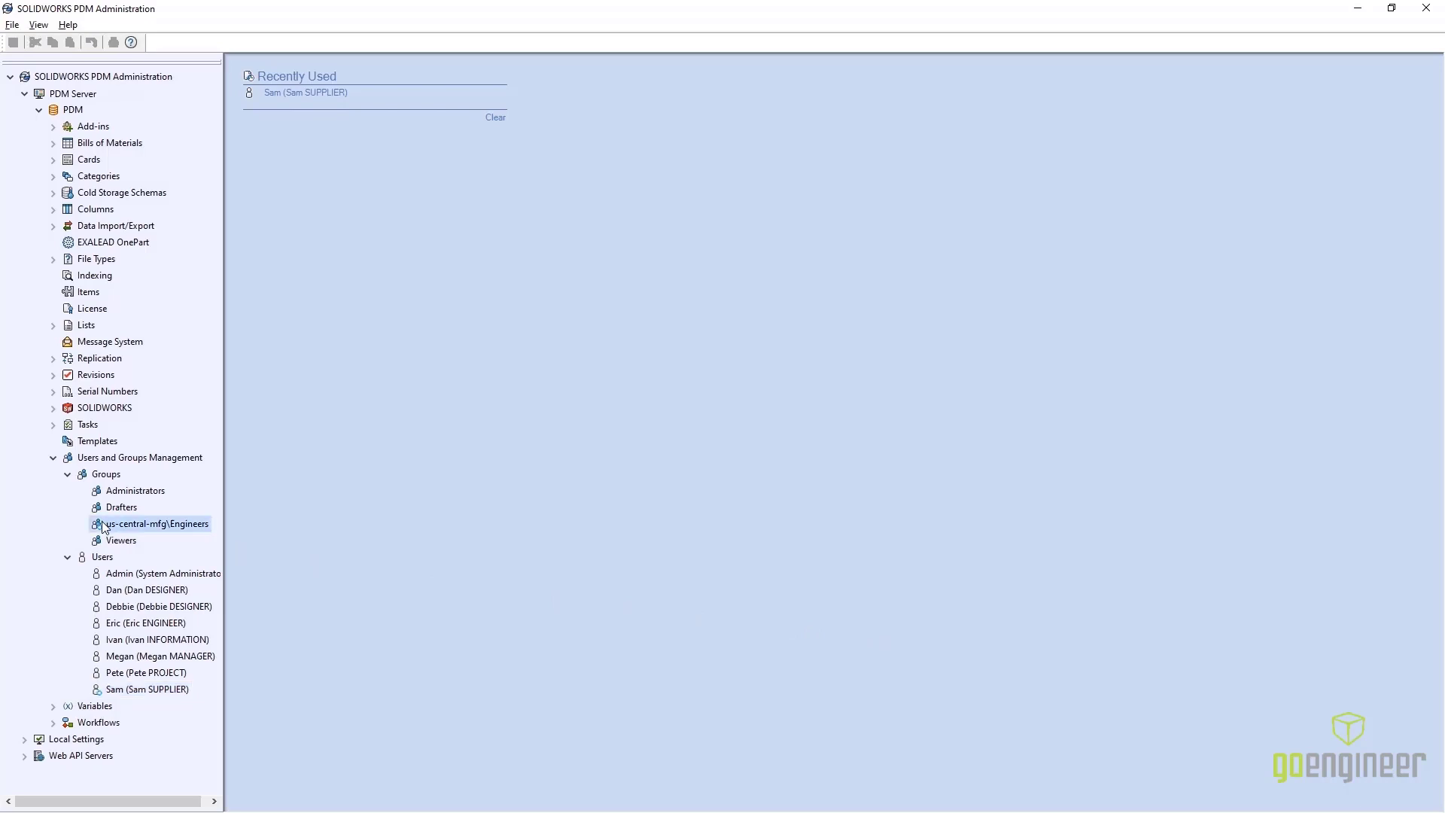
pyautogui.doubleClick(155, 524)
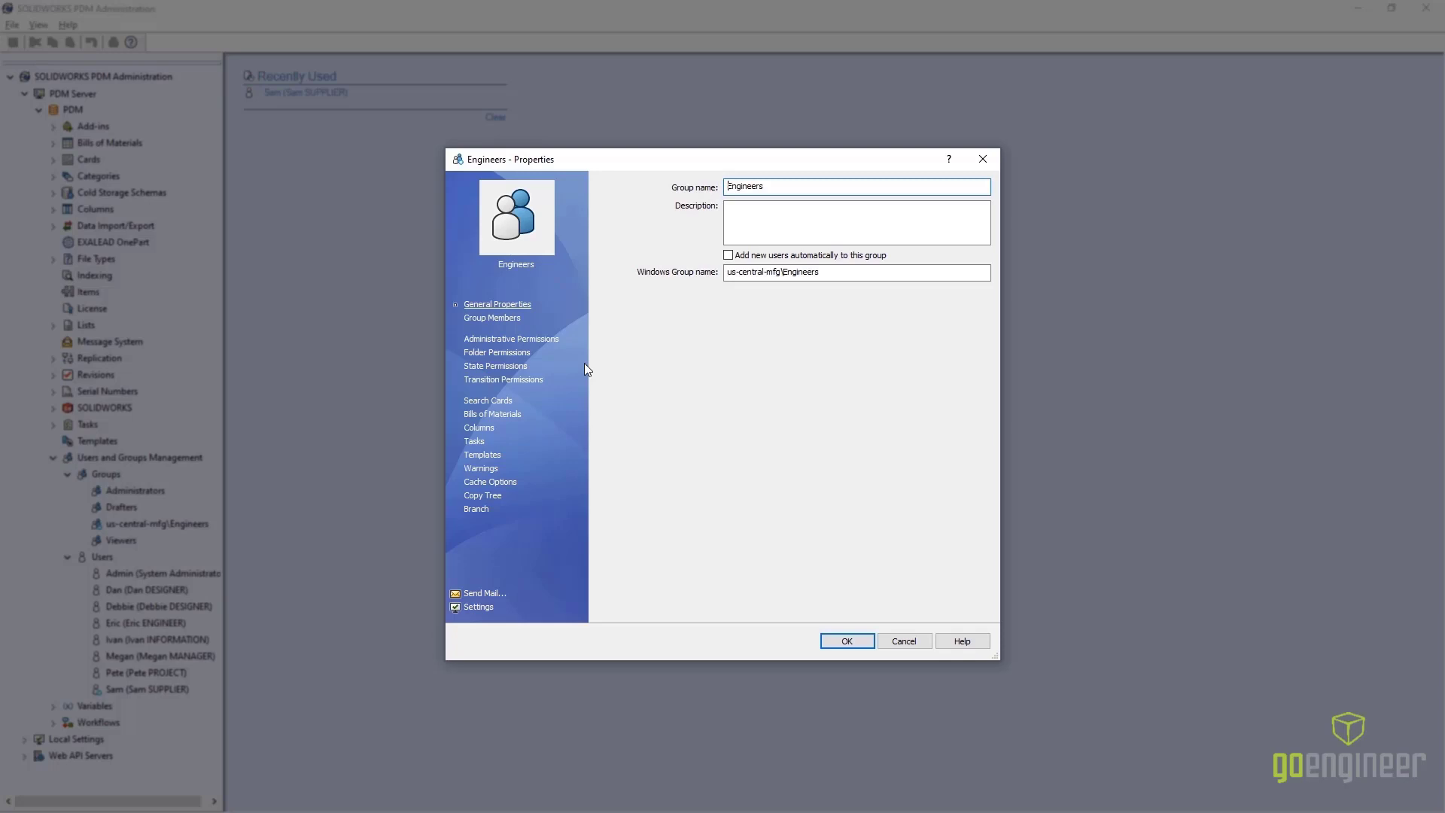
pyautogui.click(480, 468)
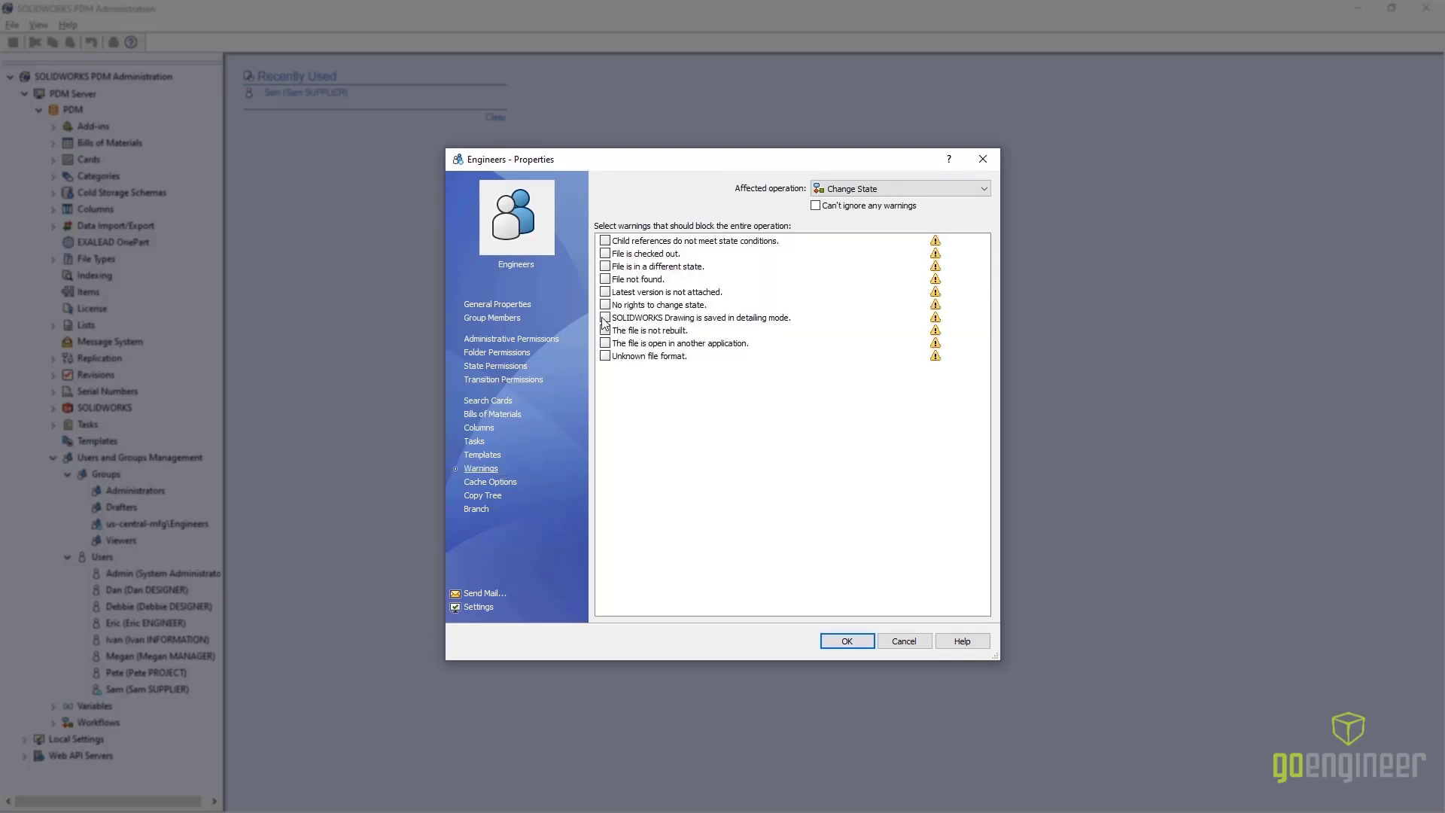
pyautogui.click(605, 318)
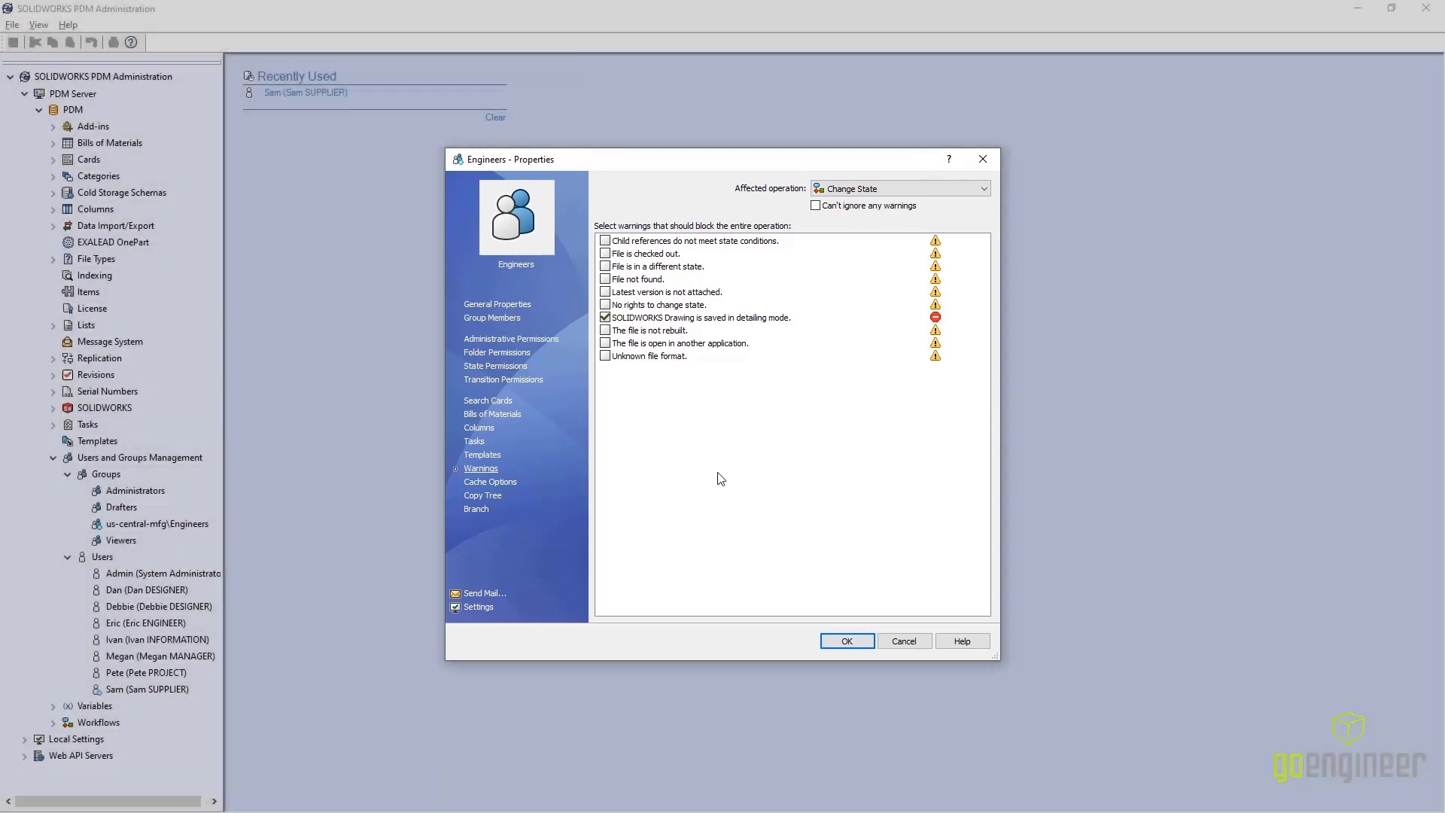
pyautogui.click(844, 641)
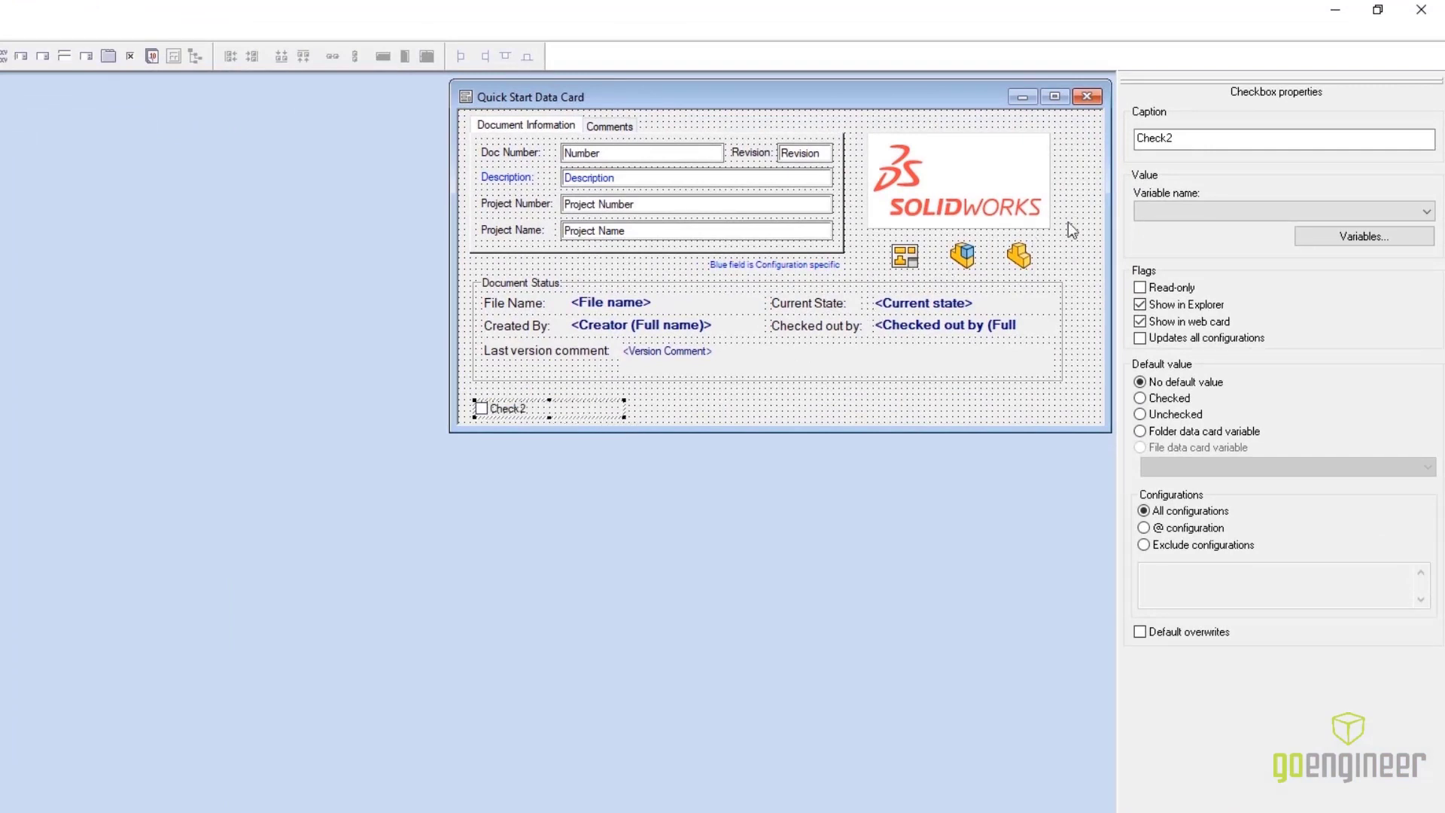
# Caption the checkbox 'Saved In Detailing Mode' and bind it to variable _SW_Detailing_Mode_
pyautogui.write('Saved In Detailing Mode')
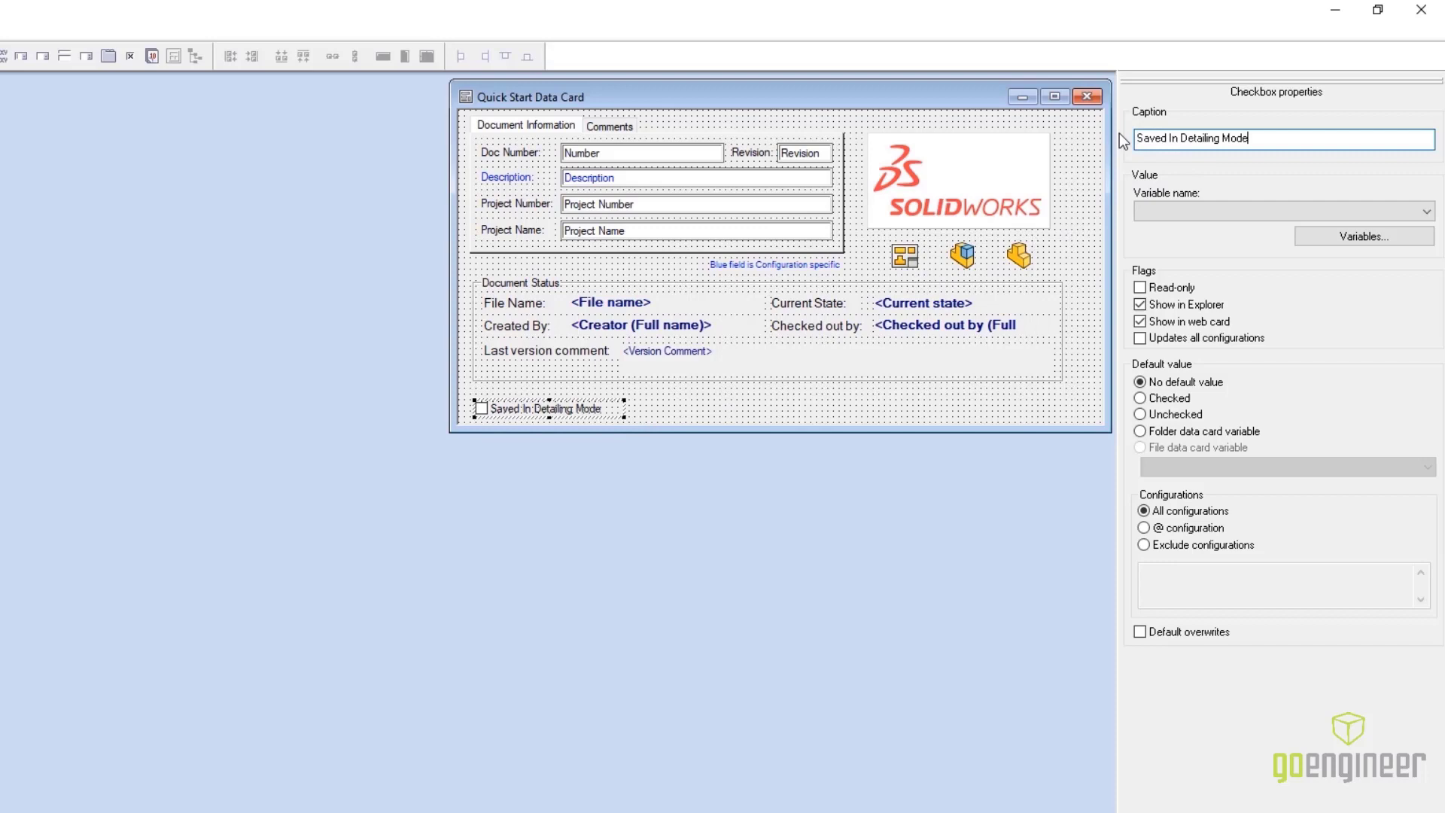
pyautogui.click(1422, 210)
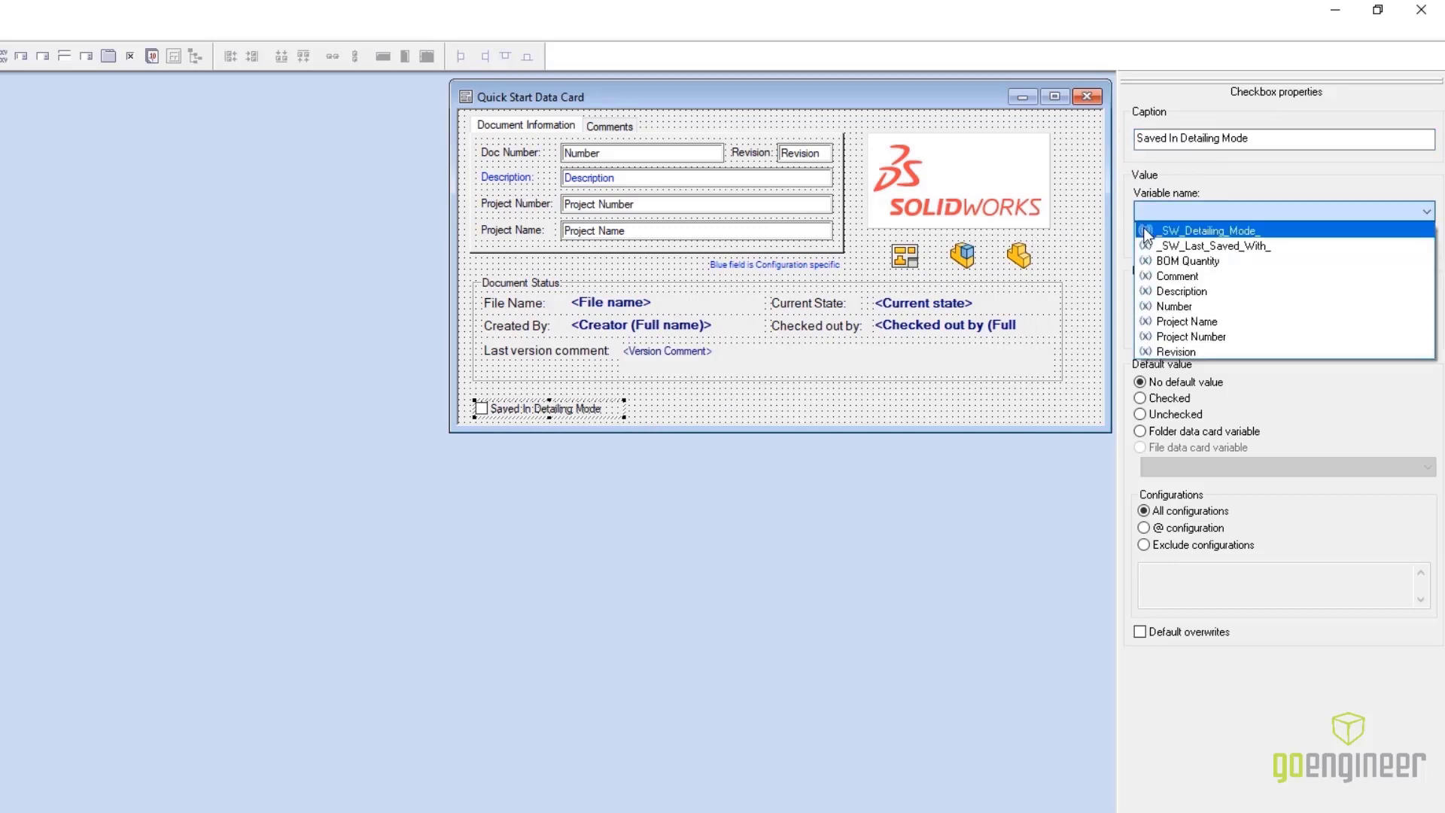
pyautogui.click(1208, 230)
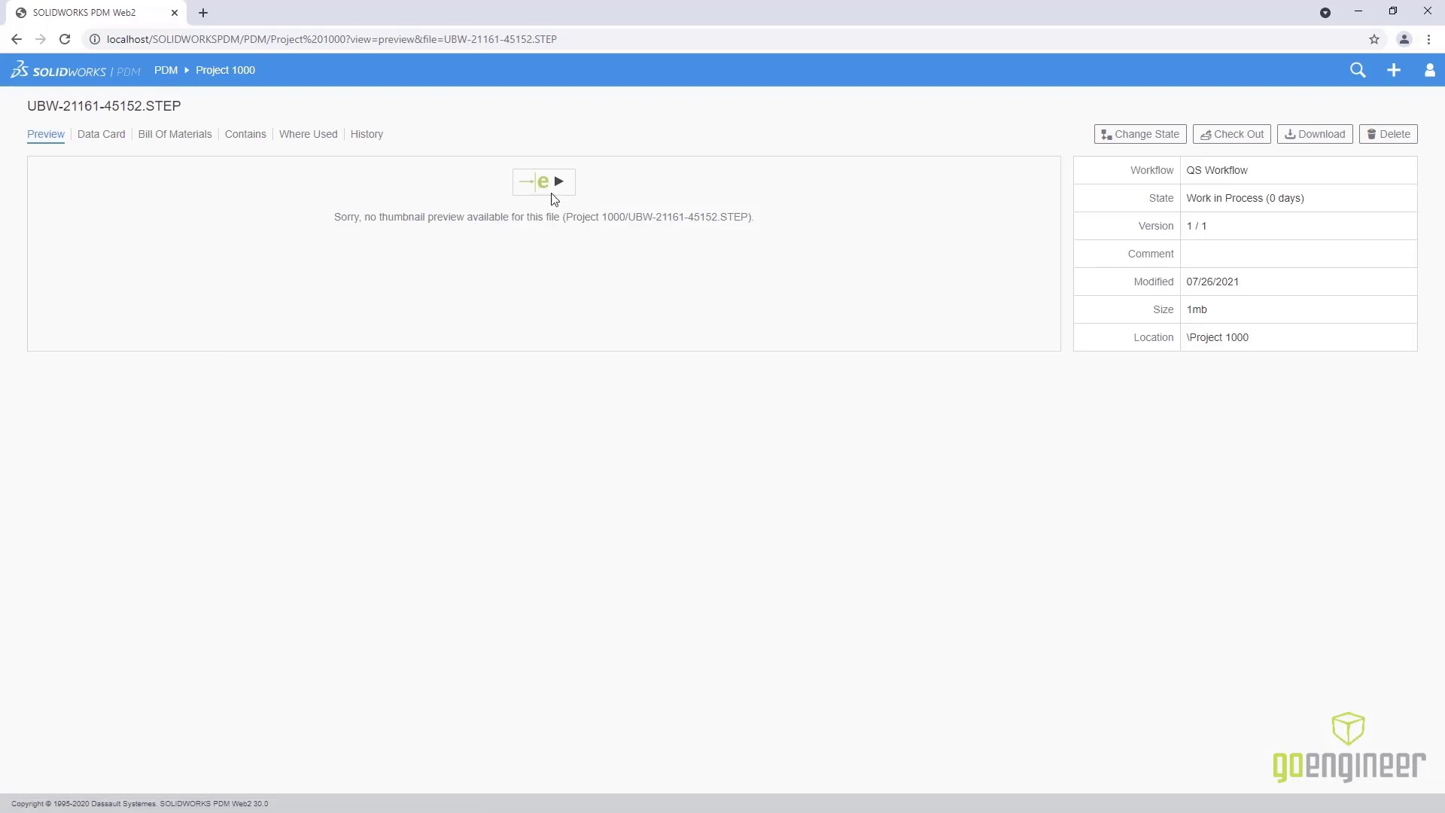
# Play the STEP file's eDrawings preview, then view DRW-UBW-21161-45466.SLDDRW's Preview page
pyautogui.click(559, 180)
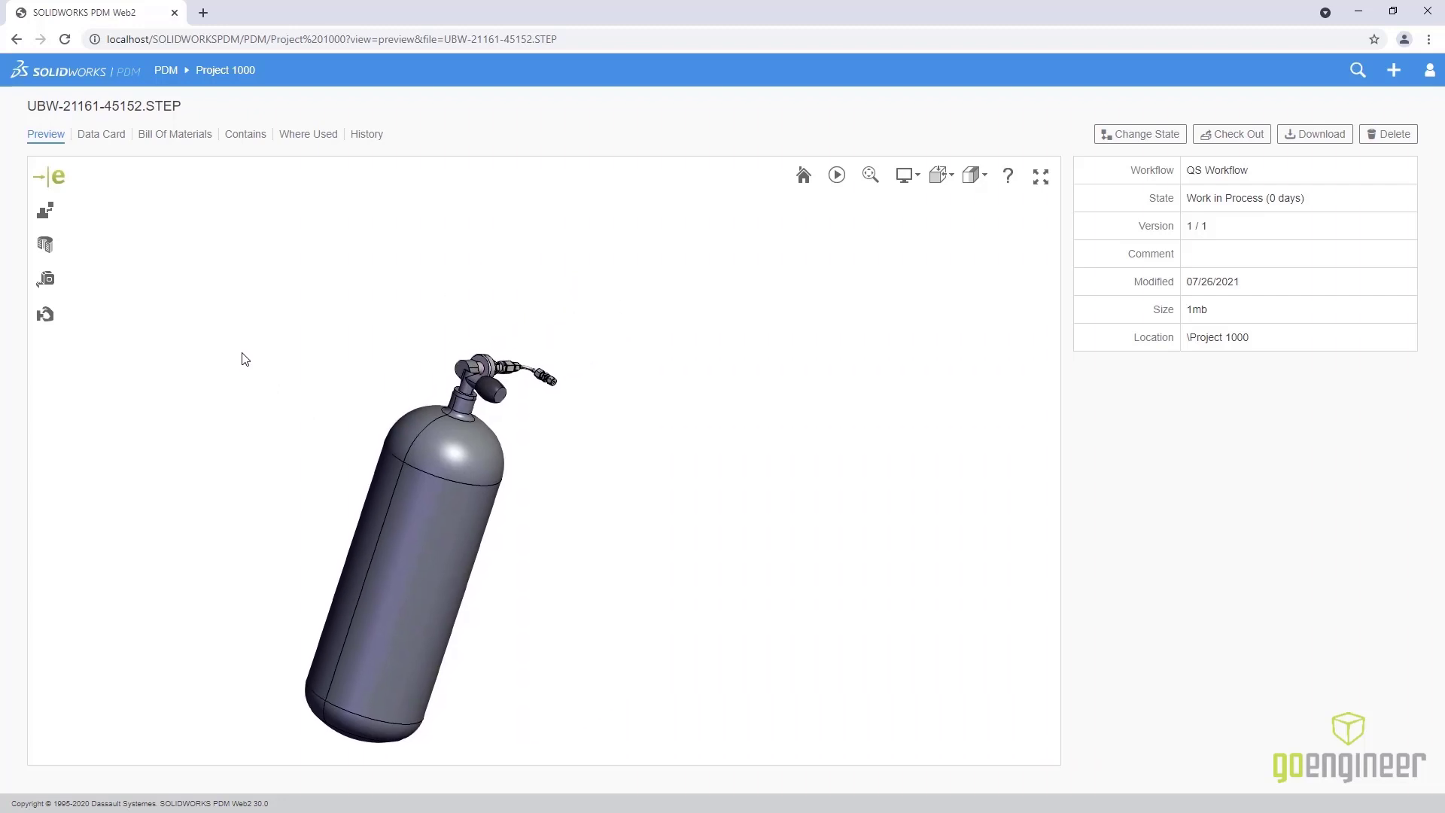
pyautogui.click(45, 209)
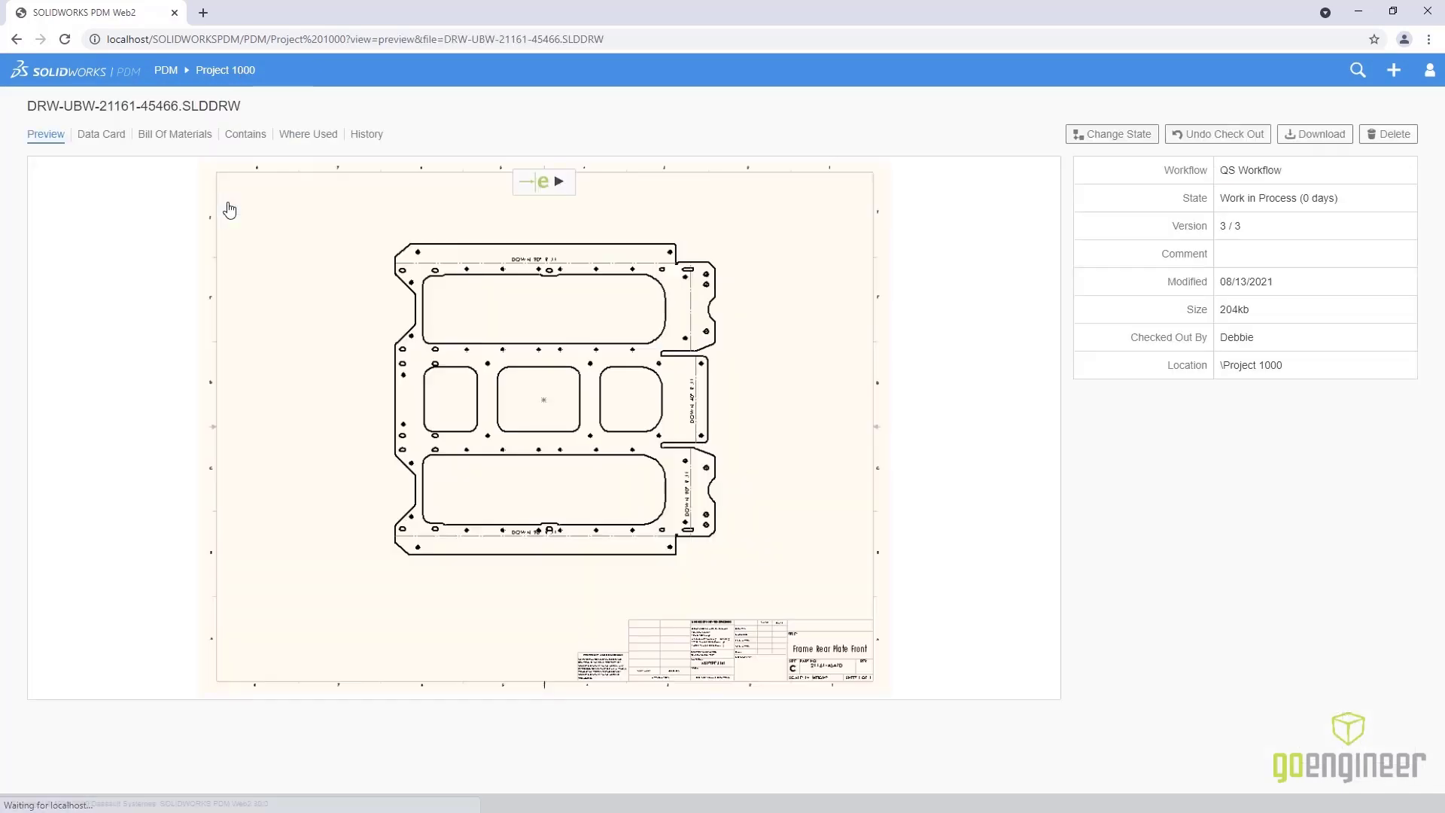
pyautogui.click(100, 134)
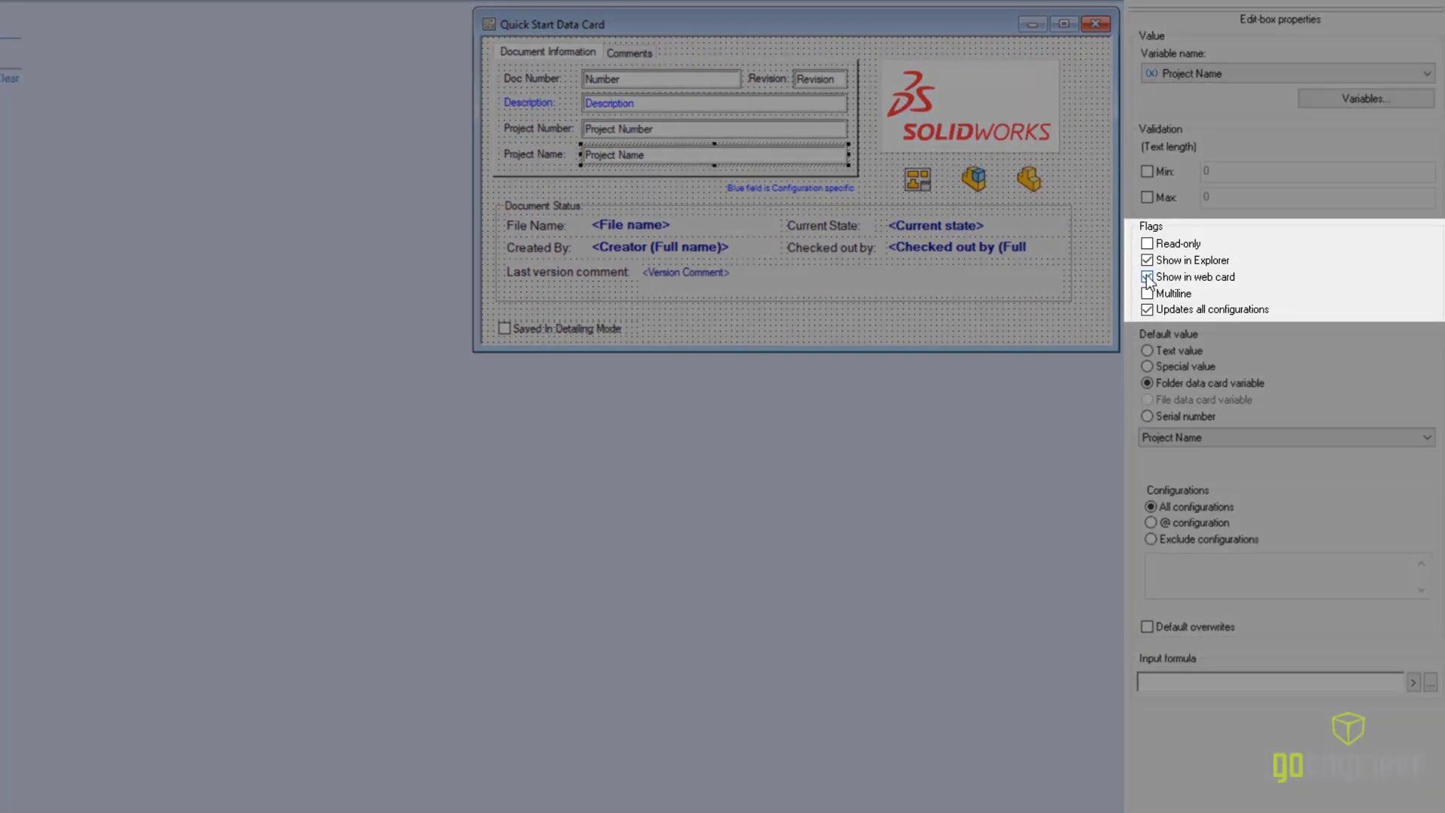
# Hide Project Name from the web card and relabel the detailing-mode field 'Saved In Detailing Mode'
pyautogui.click(1147, 277)
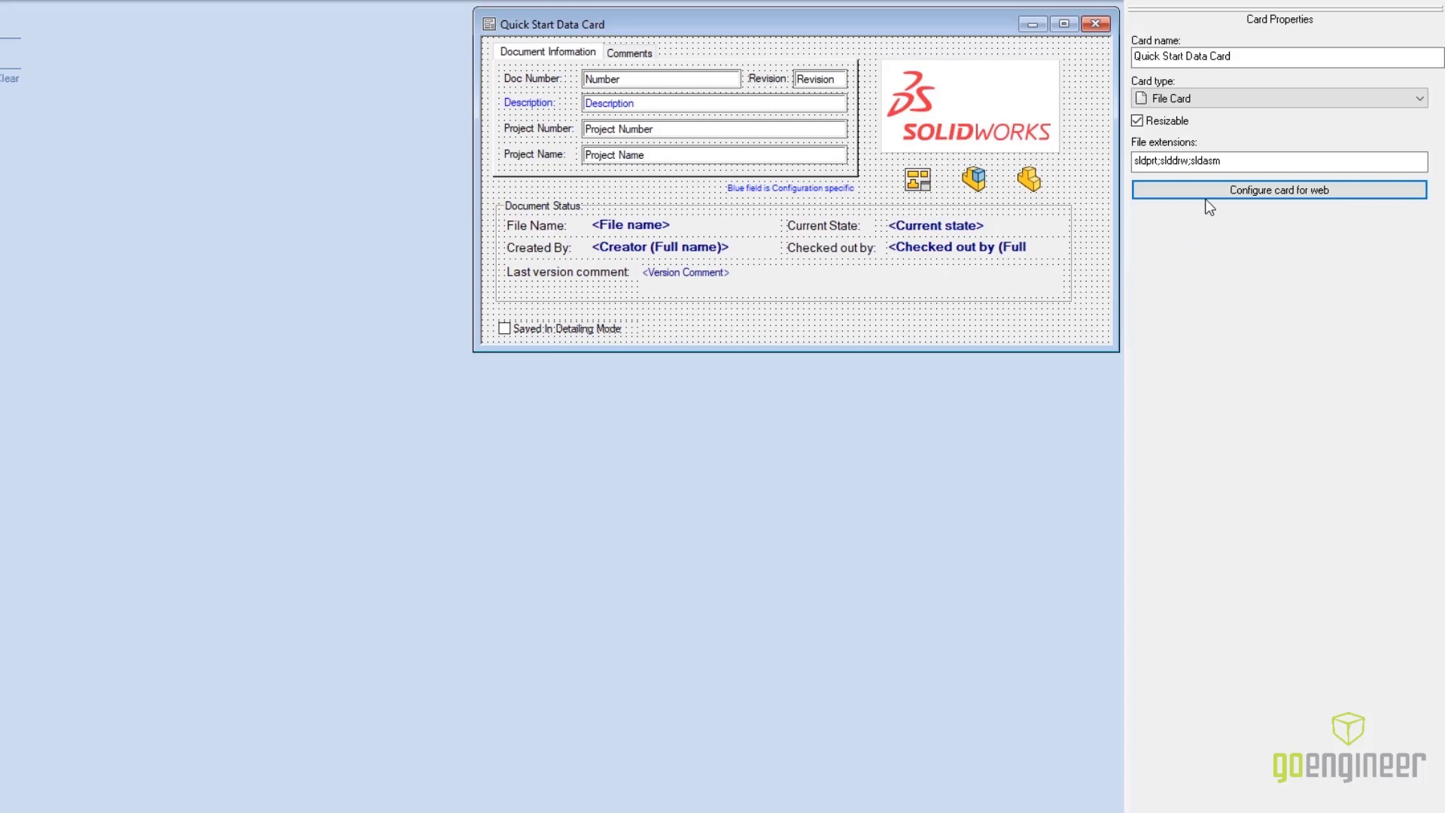
pyautogui.click(1278, 190)
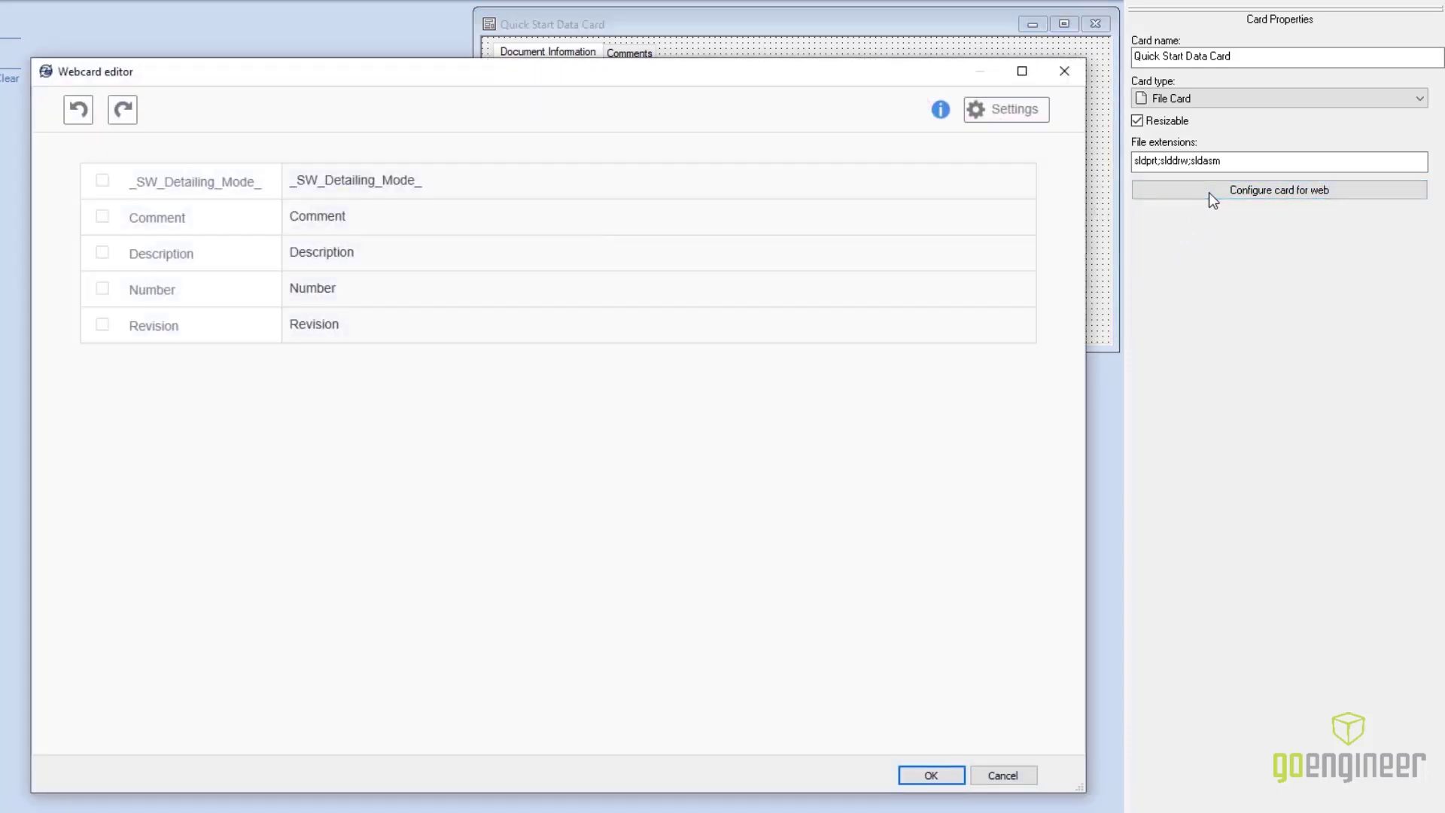
pyautogui.moveTo(668, 190)
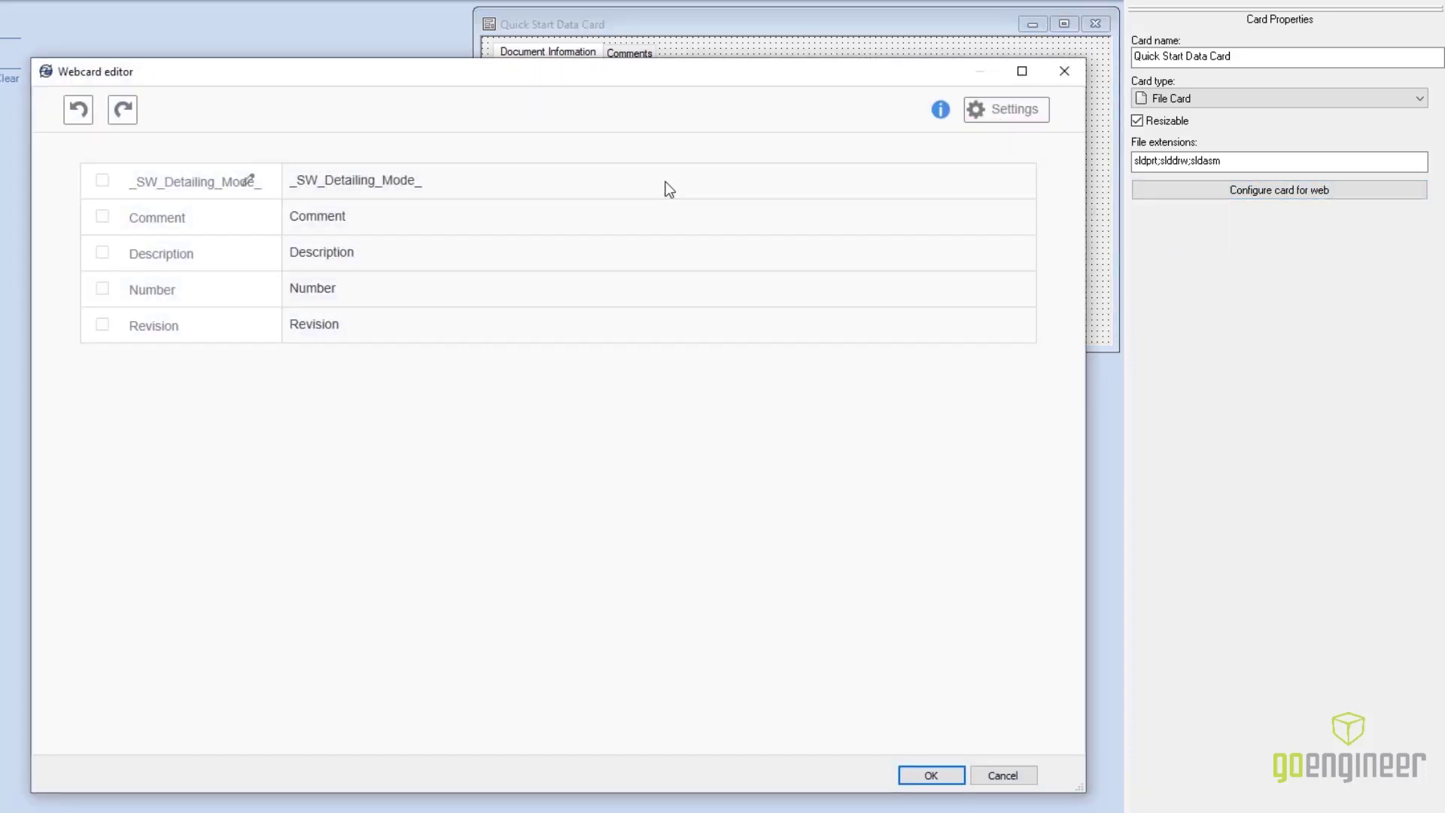
pyautogui.doubleClick(193, 179)
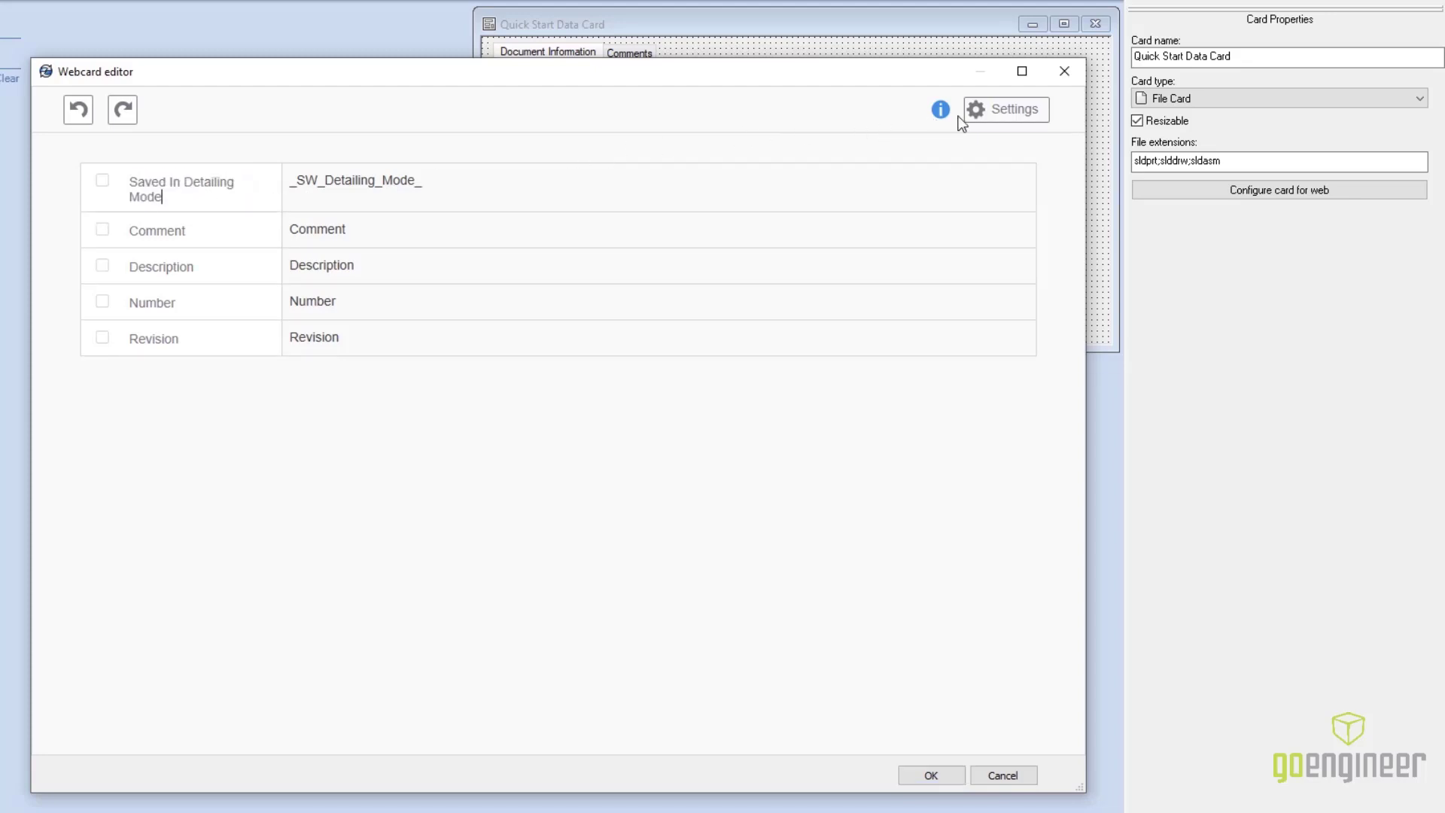
# Switch the web card to Tree layout from Settings > Layout
pyautogui.click(1007, 109)
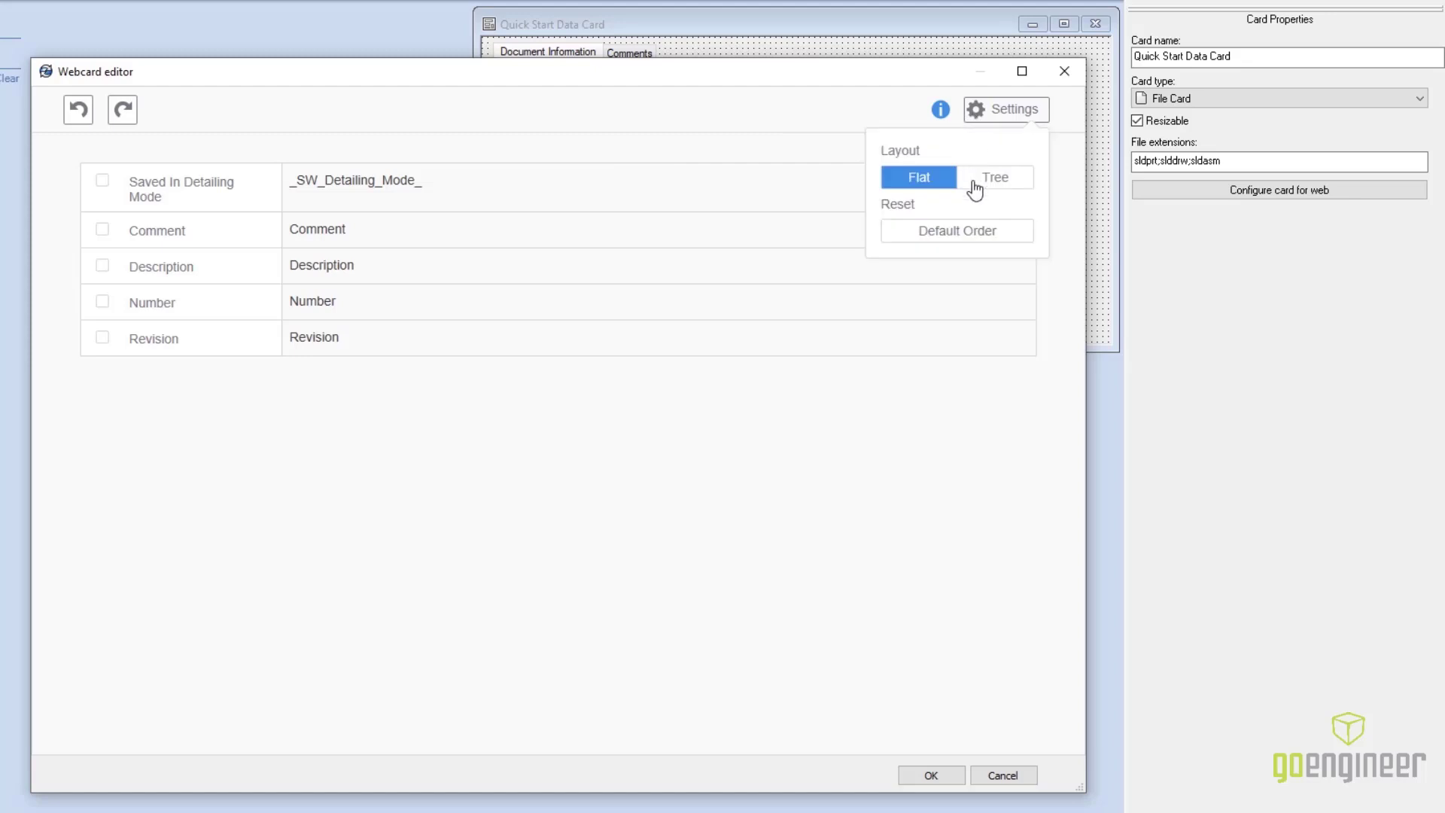
pyautogui.click(995, 177)
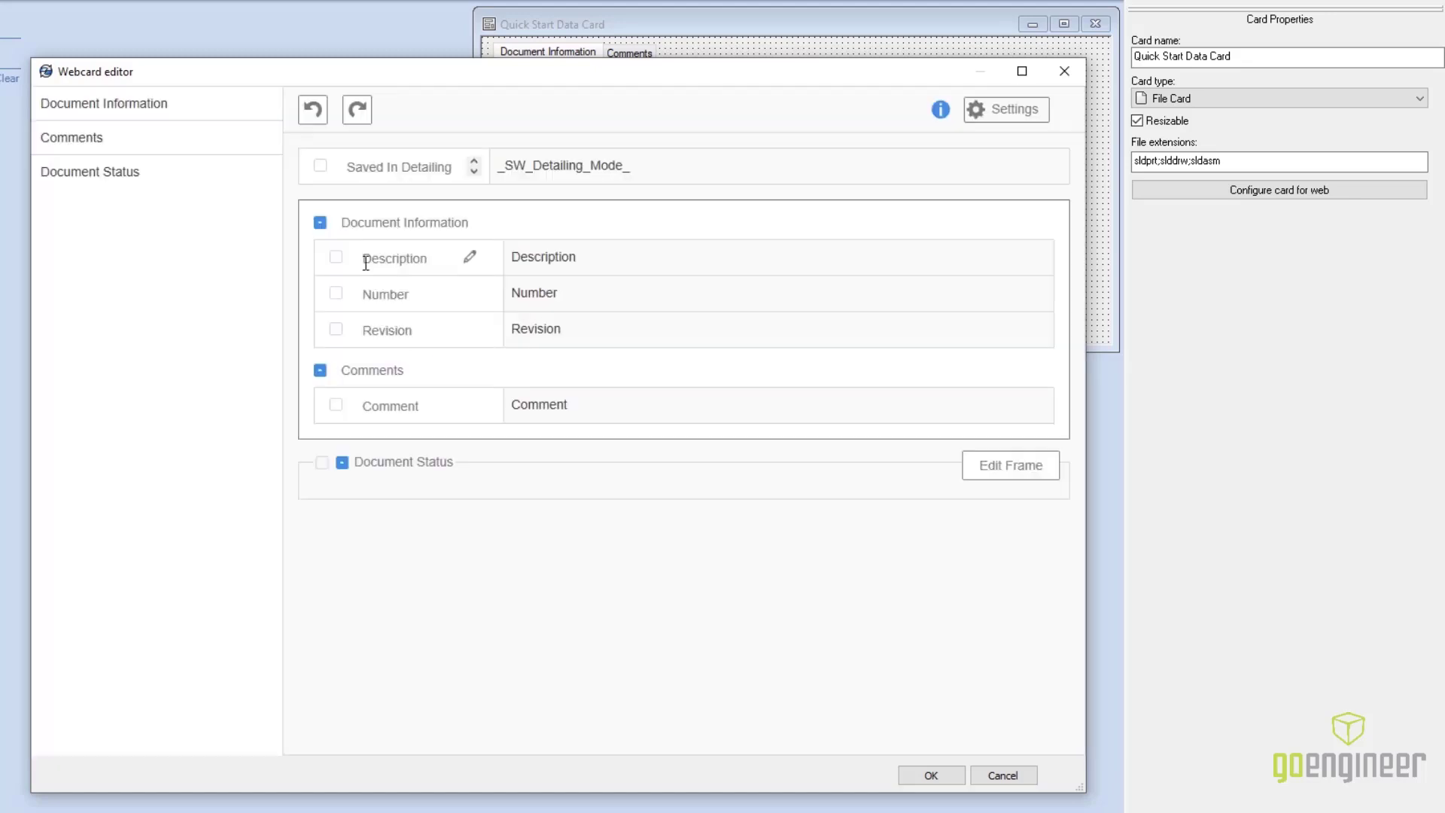